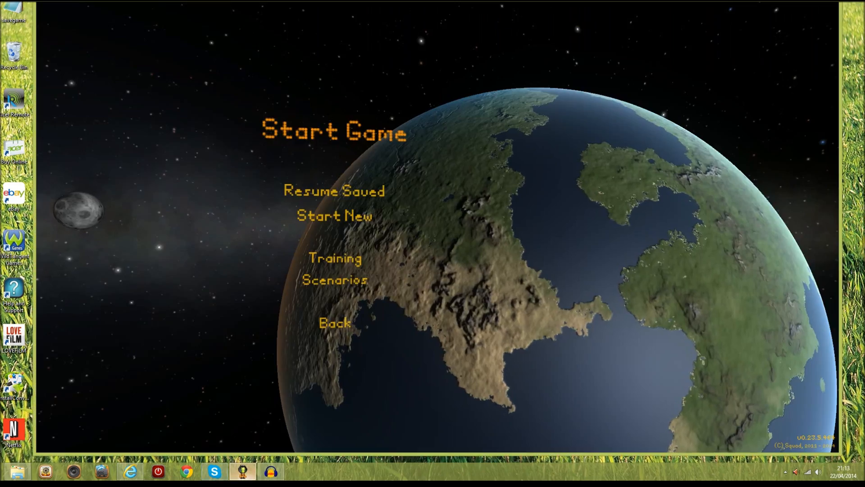
- Start a new game and name the player "Recorded Editing", keeping Career mode
left_click(334, 191)
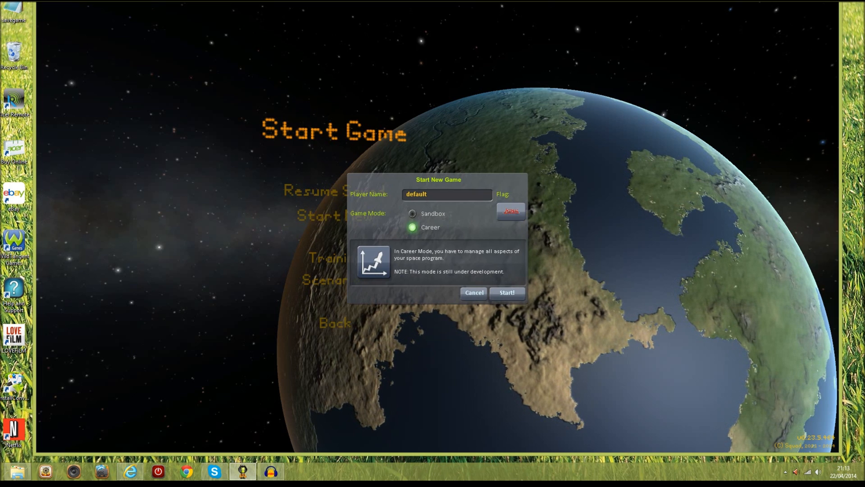
left_click(447, 193)
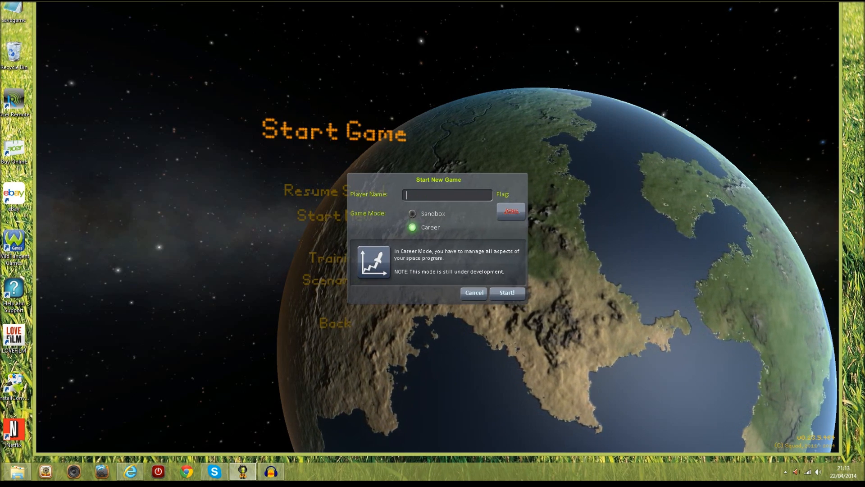
type("New Ca")
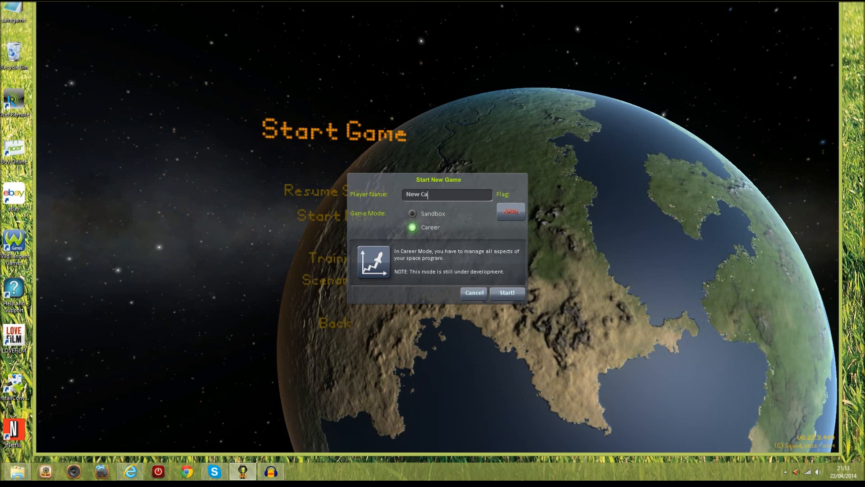
key("BackSpace")
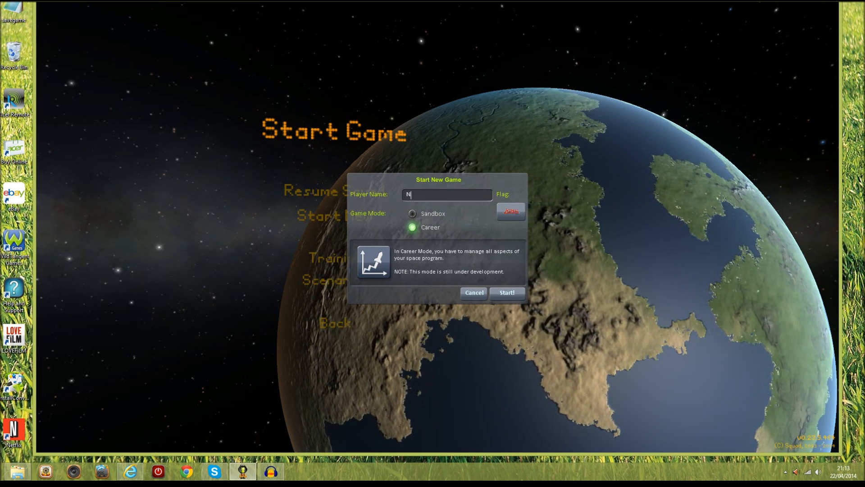
type("Recorde")
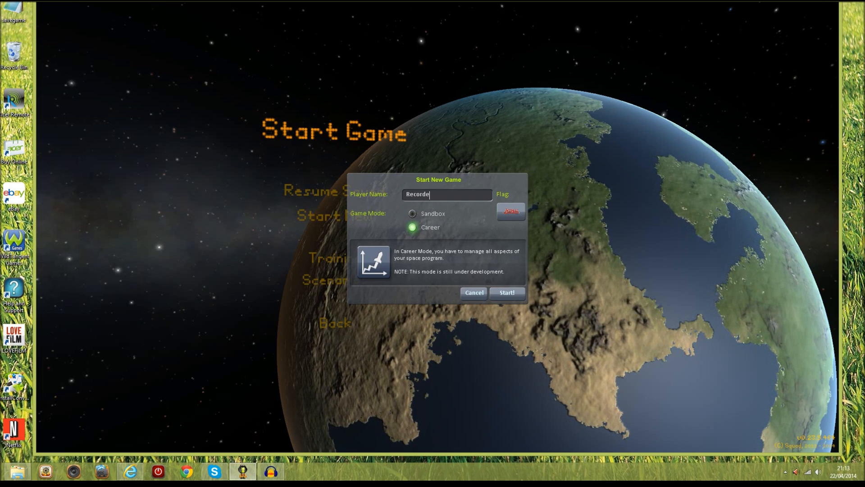
type("d Editing")
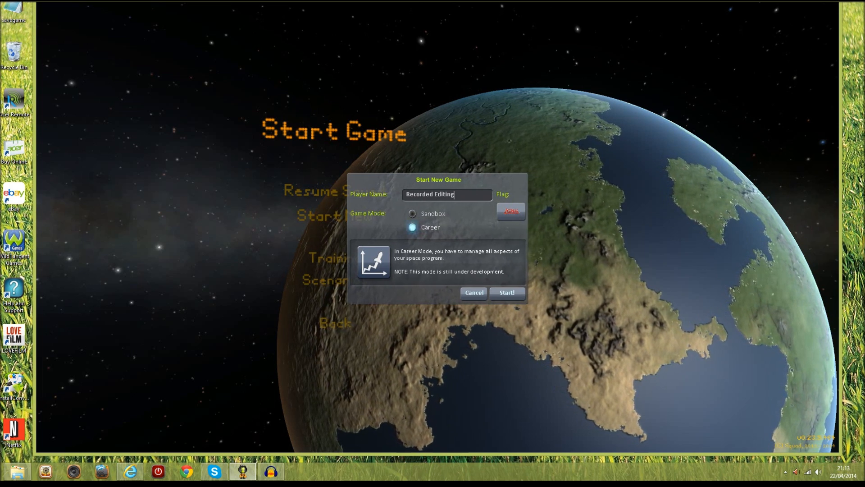
- Choose the NASA flag and launch the new career game
left_click(508, 212)
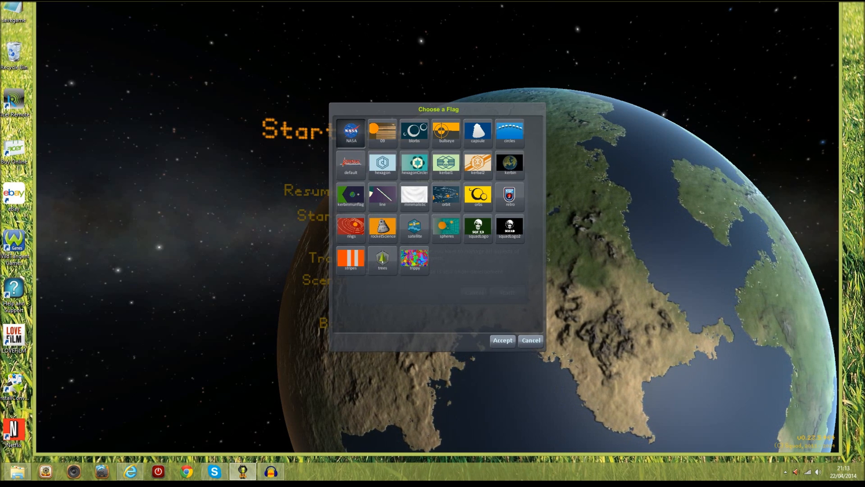
left_click(501, 339)
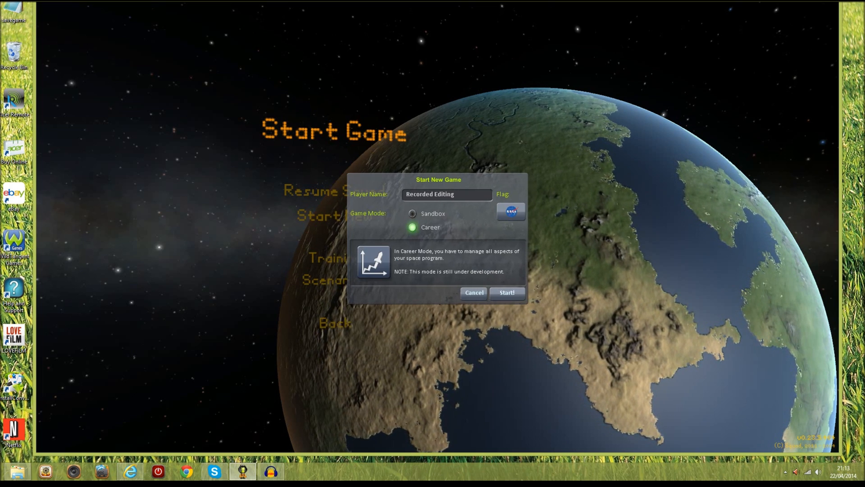
left_click(505, 292)
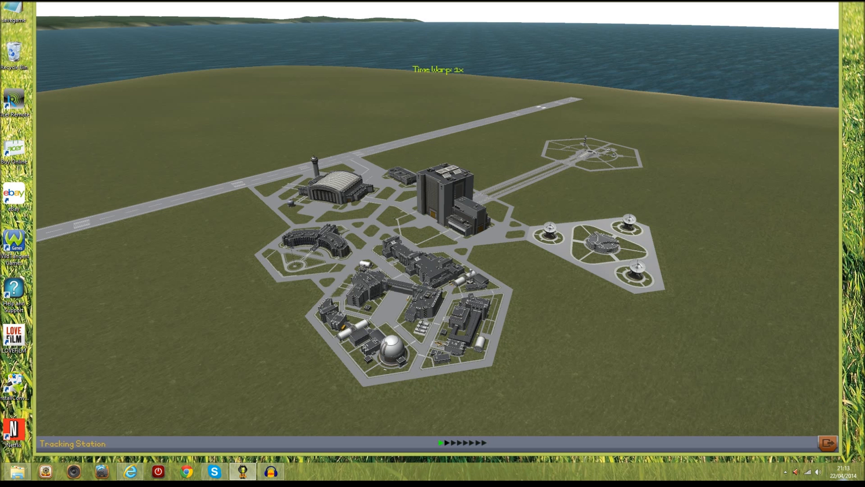
- Leave the loaded Space Center to reach the Windows Apps search panel
left_click(827, 443)
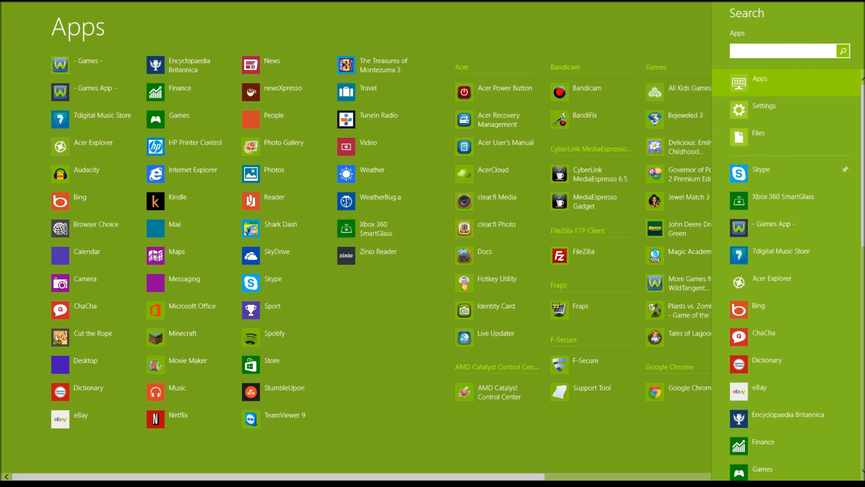
- Search files for "steam" and open the file location of a result, the Steam folder
left_click(758, 133)
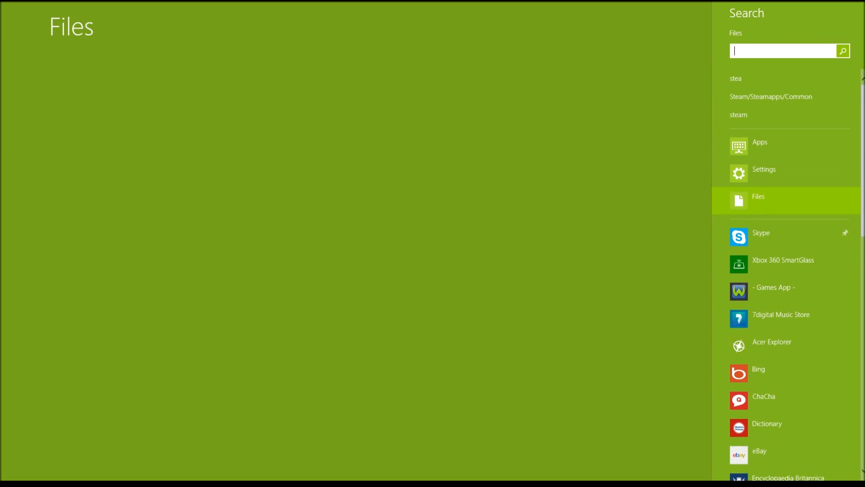
type("steam")
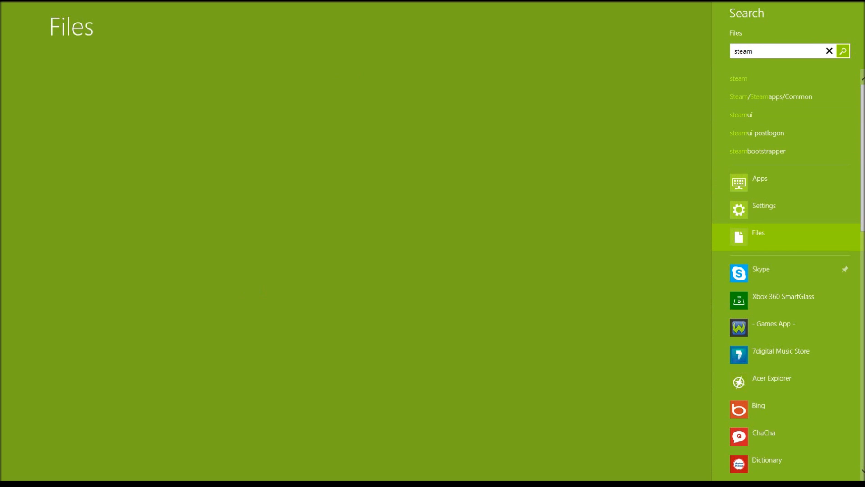
mouse_move(770, 96)
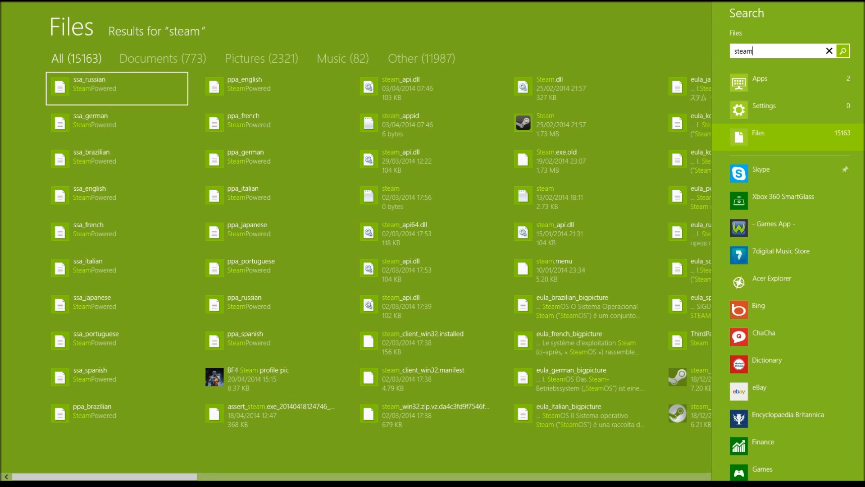
left_click(118, 270)
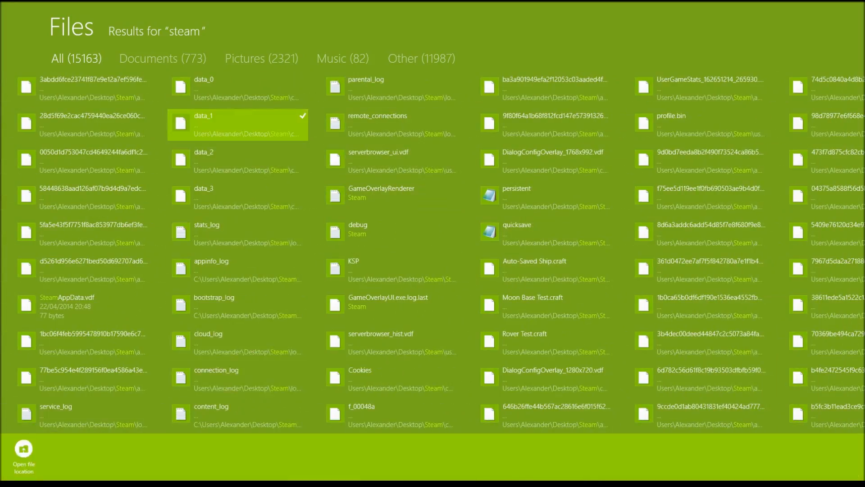
left_click(23, 454)
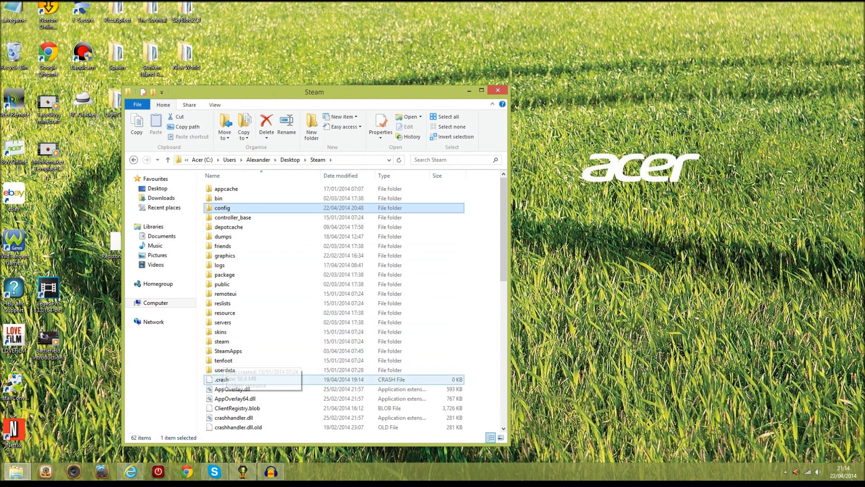
mouse_move(222, 207)
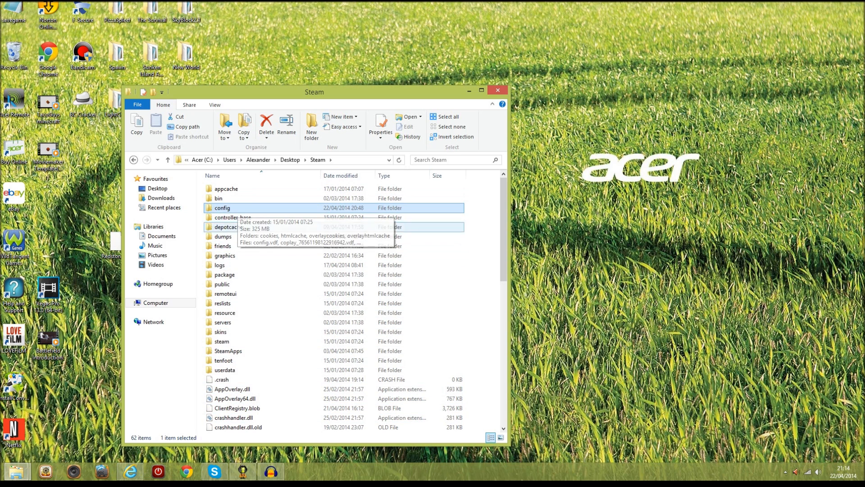
- Browse into Steam's SteamApps folder and then its common folder
left_click(228, 350)
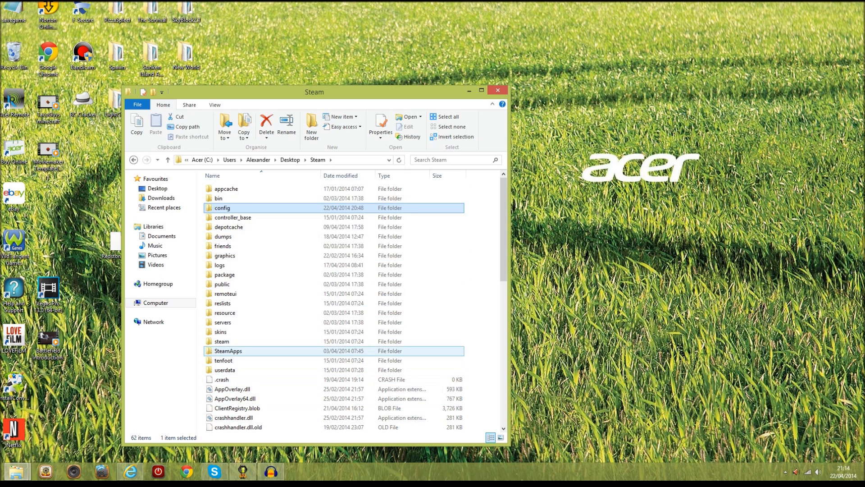
left_click(222, 360)
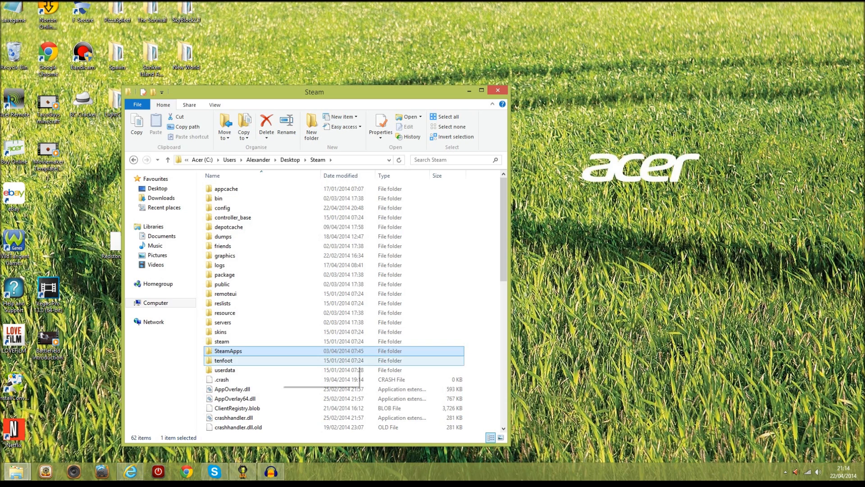
left_click(228, 351)
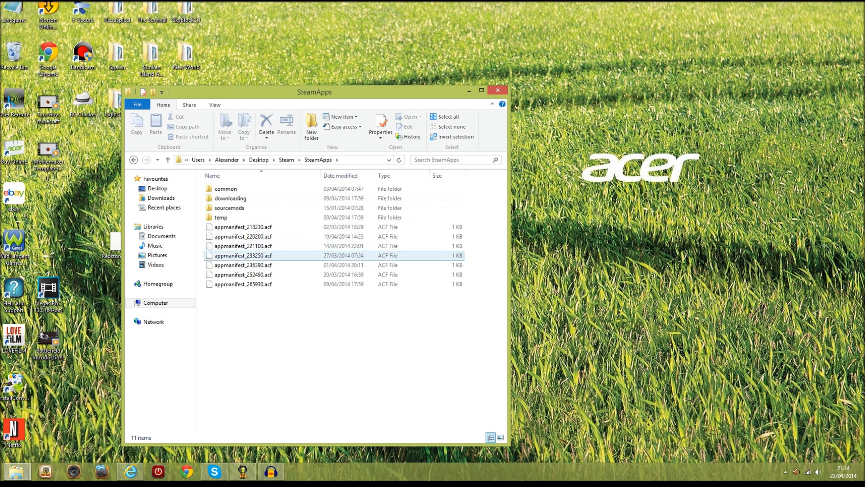
left_click(225, 188)
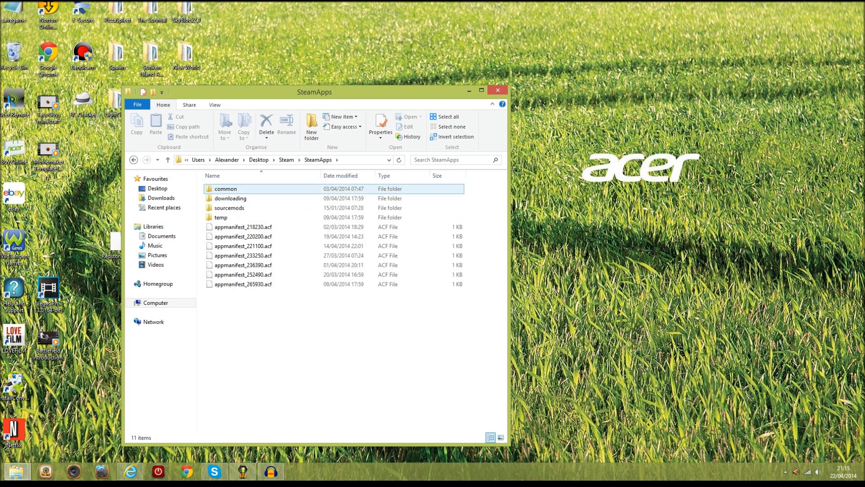
left_click(225, 189)
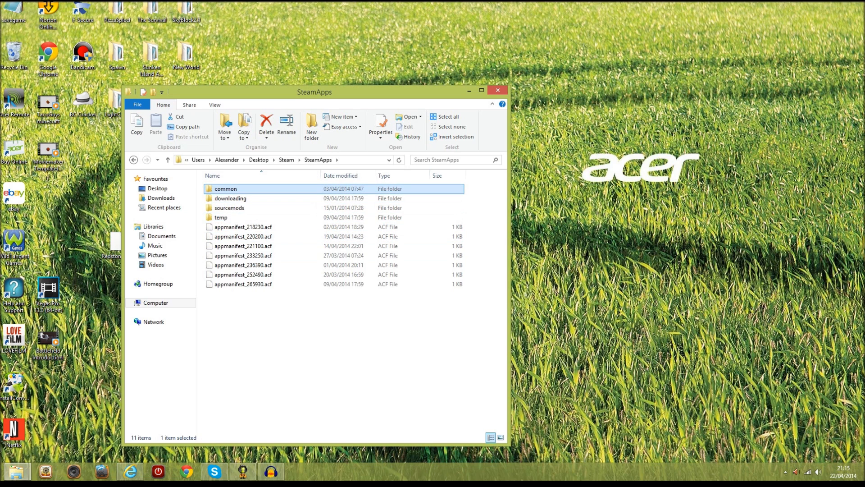
double_click(224, 188)
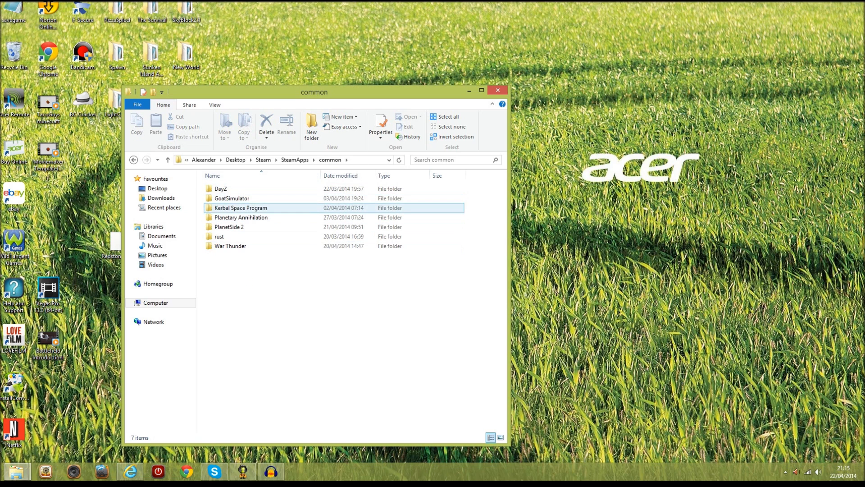
- Open the Kerbal Space Program game folder and pick its saves folder
left_click(232, 199)
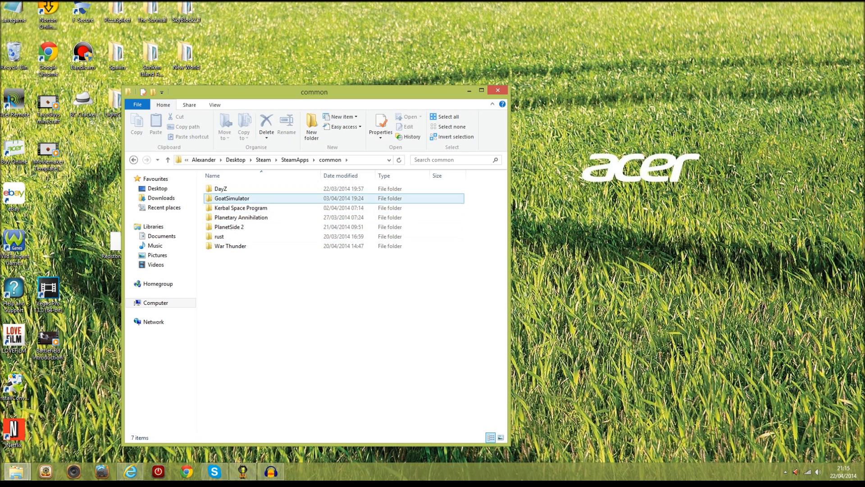
left_click(229, 227)
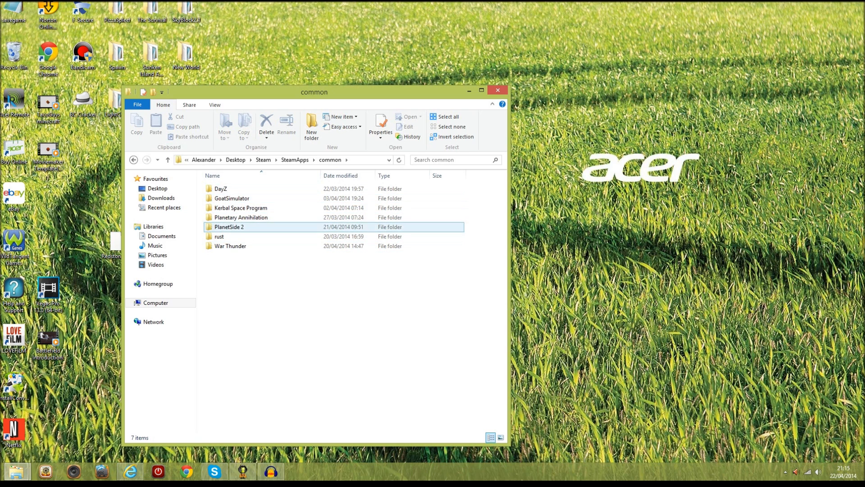
left_click(240, 207)
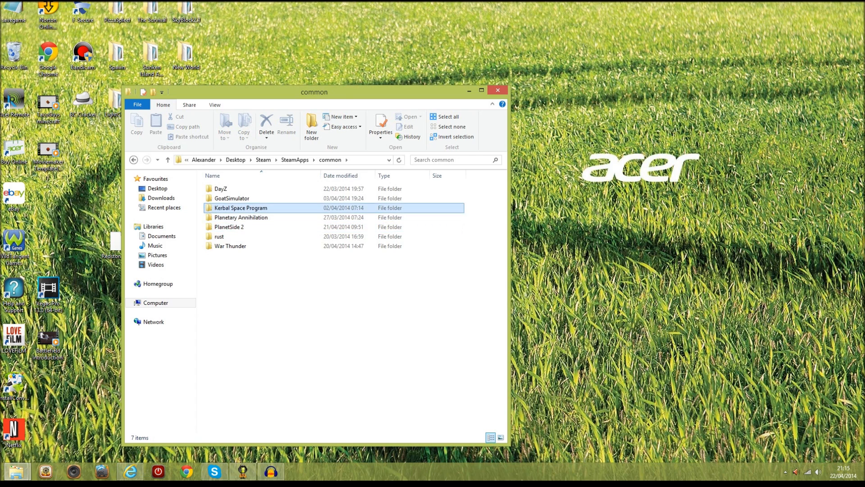
double_click(240, 207)
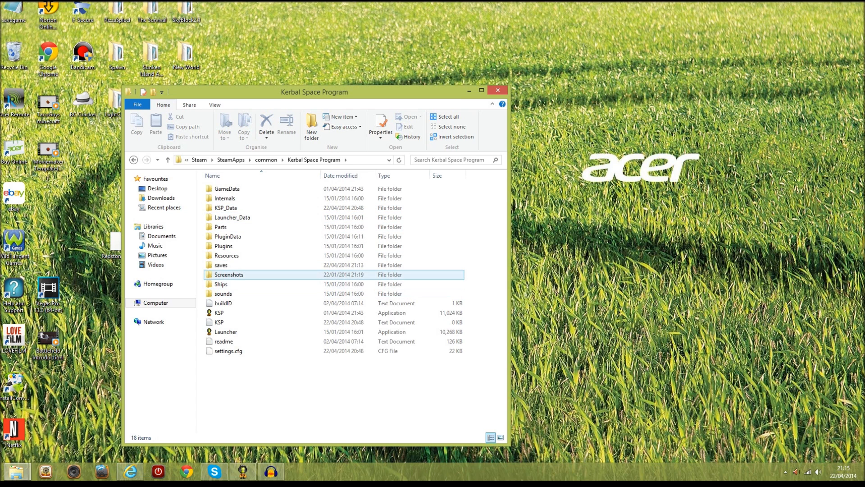
left_click(226, 189)
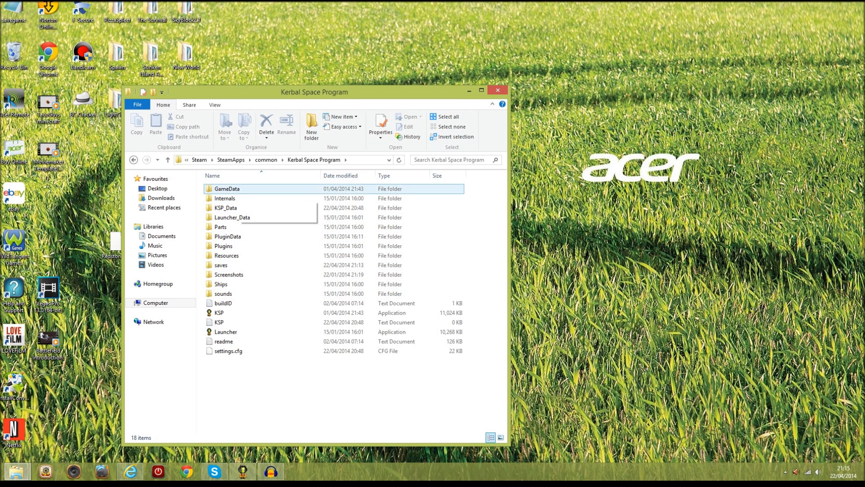
left_click(224, 199)
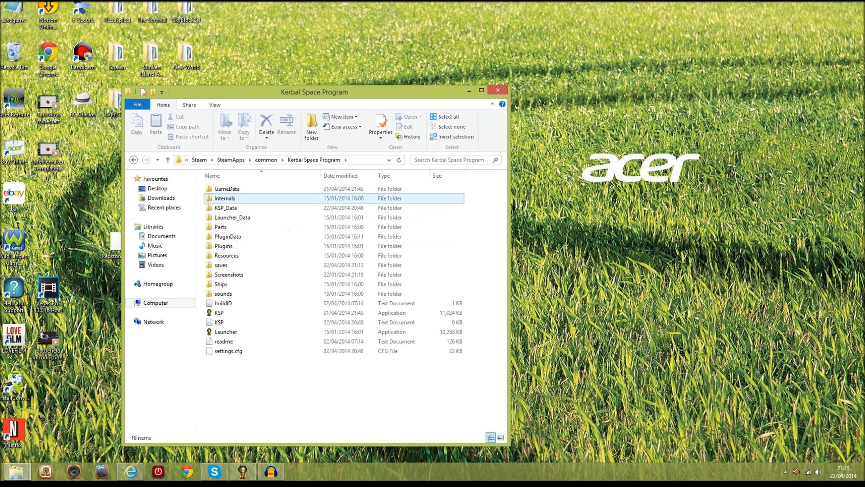
left_click(220, 265)
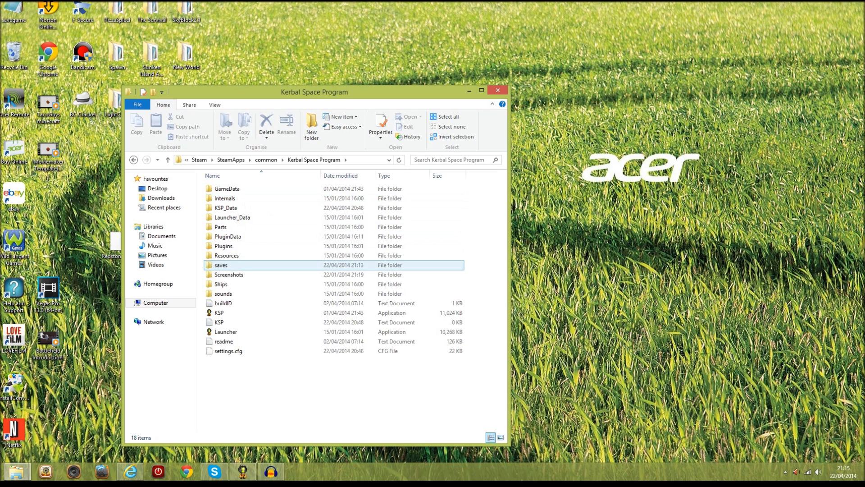
- Open the saves folder and look inside the Recorded Editing and Docking Practice saves
double_click(221, 265)
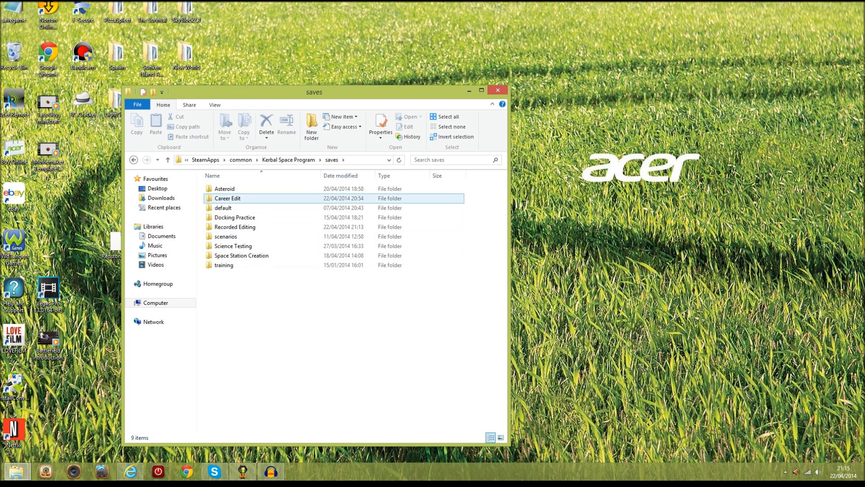
left_click(241, 255)
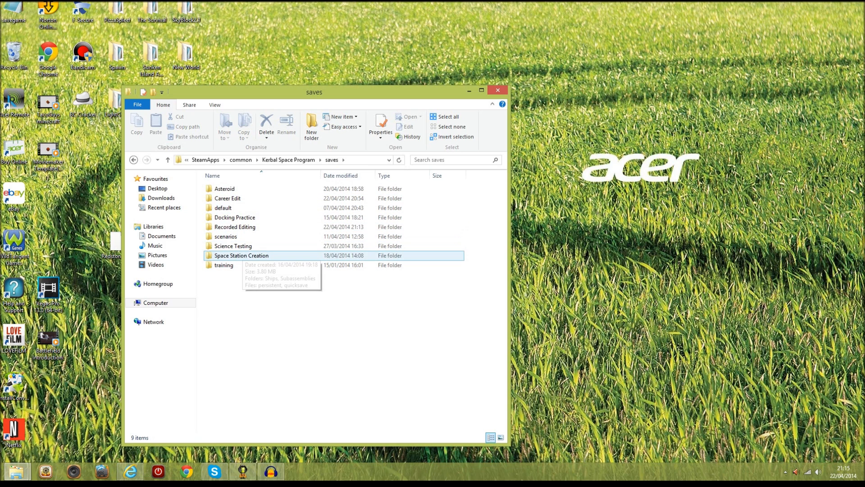
left_click(235, 226)
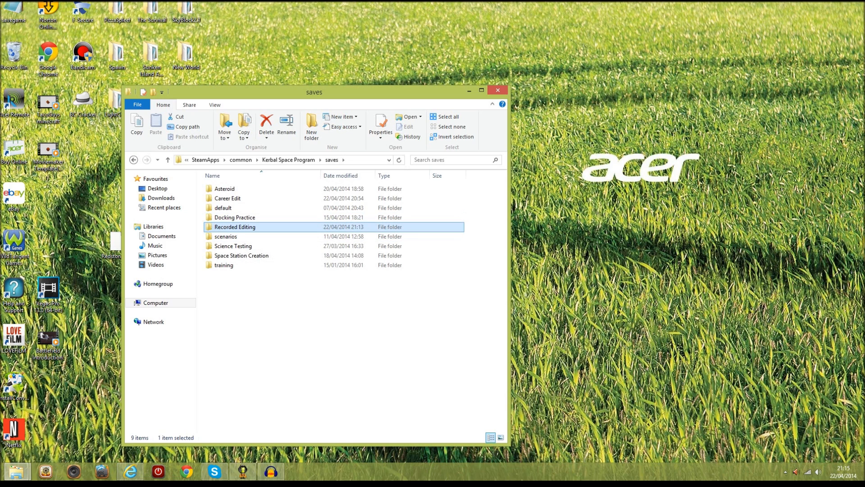
double_click(234, 227)
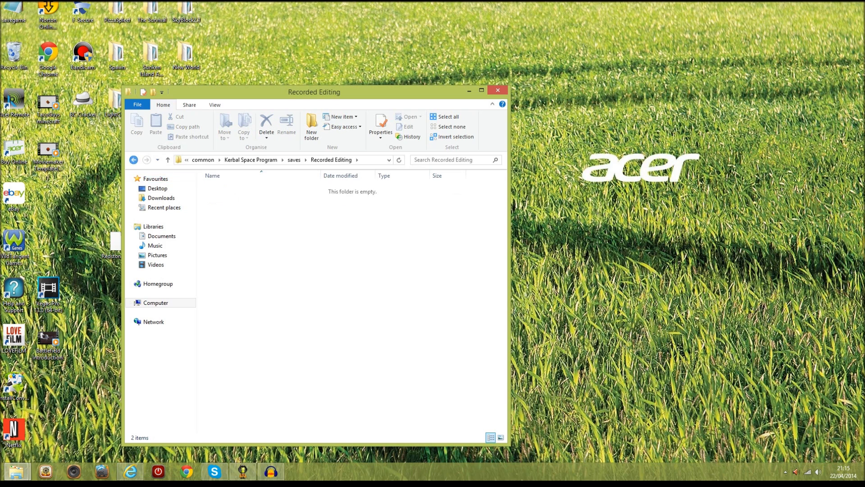
left_click(167, 159)
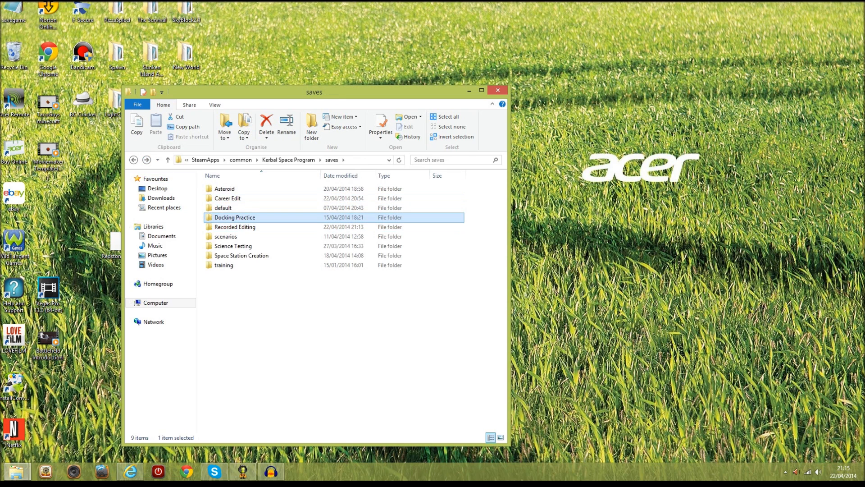
double_click(234, 217)
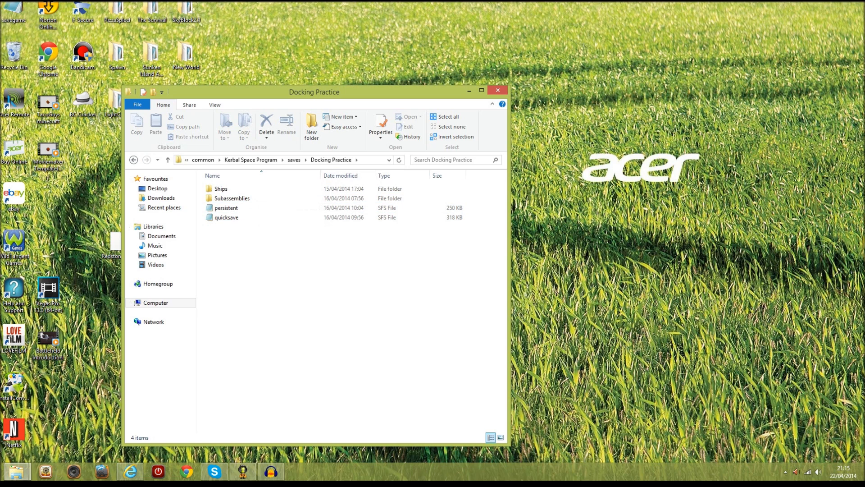
left_click(146, 161)
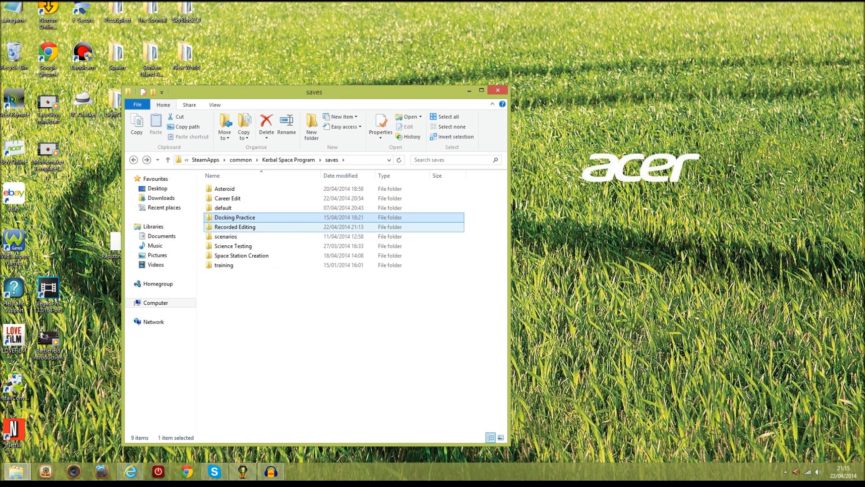
- Return to the Recorded Editing save and start opening its persistent file
double_click(235, 227)
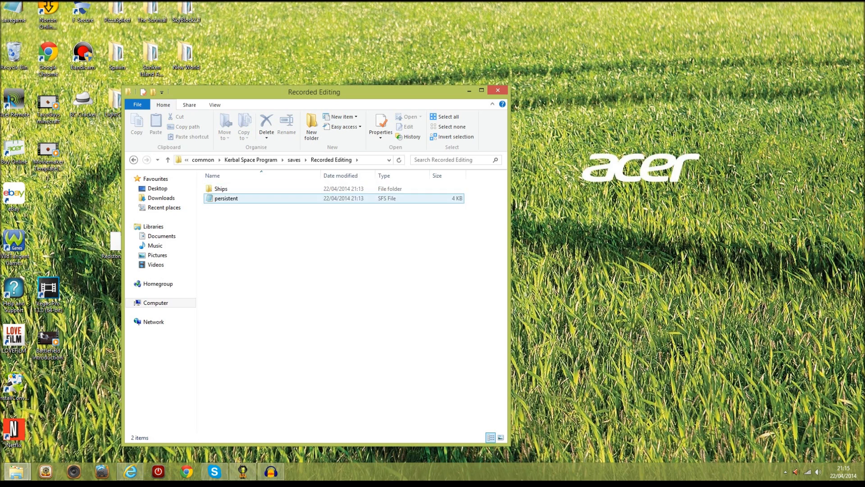
double_click(220, 189)
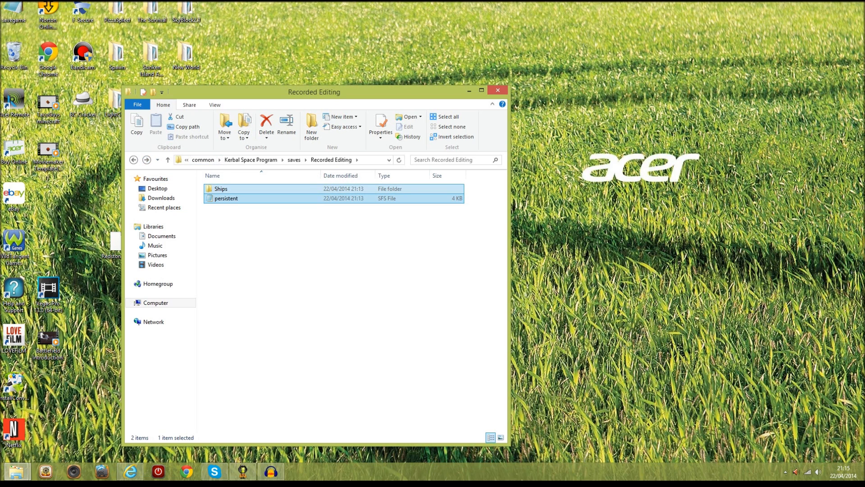
double_click(225, 198)
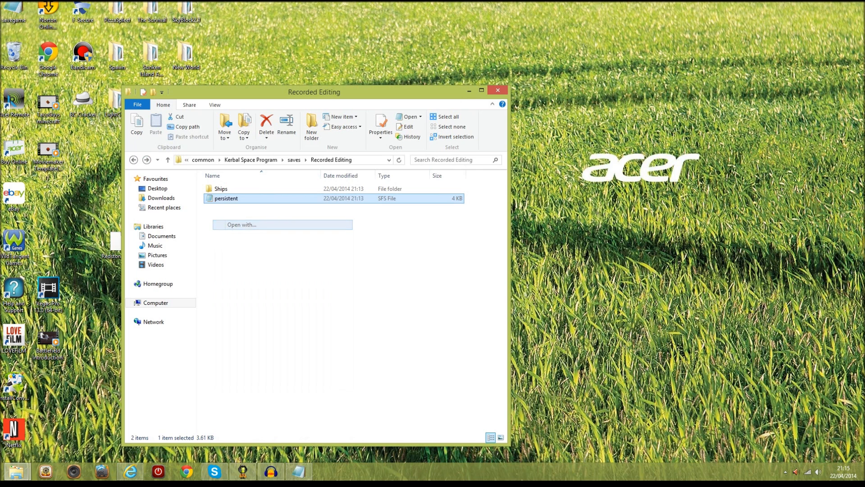
- Keep using Notepad for .sfs files and reopen the persistent save in Notepad
left_click(282, 224)
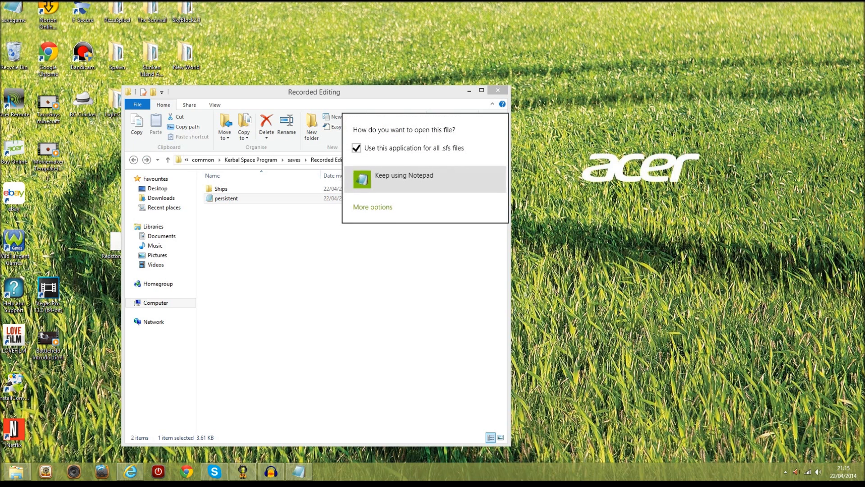
left_click(403, 178)
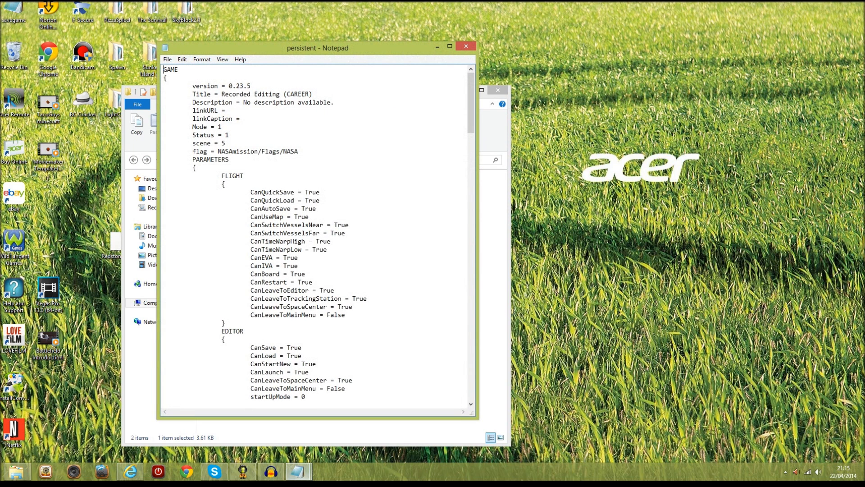
left_click(465, 47)
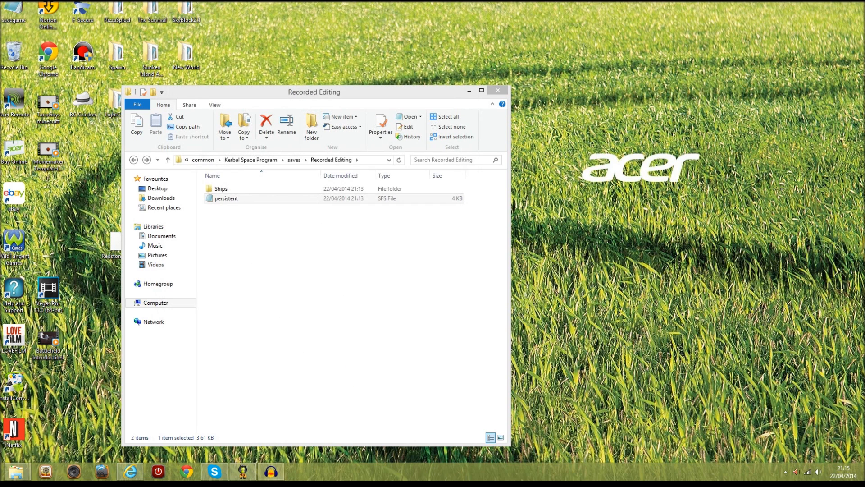
double_click(225, 198)
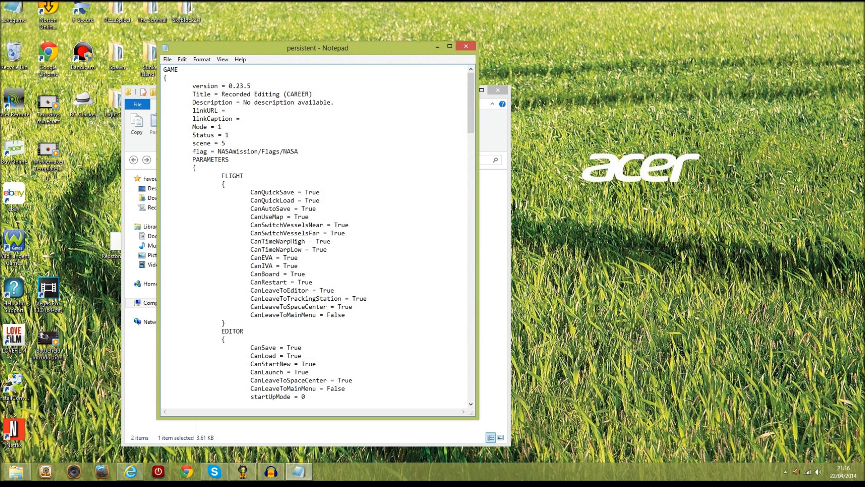
left_click_drag(166, 70, 273, 94)
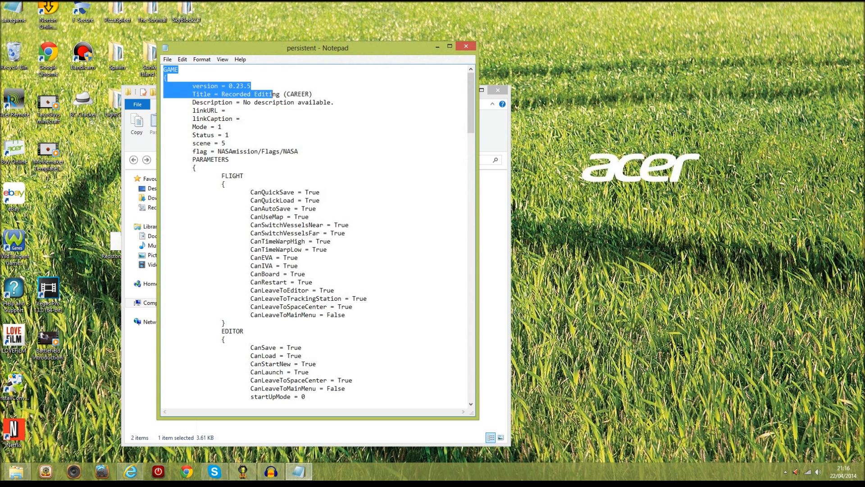
left_click(281, 94)
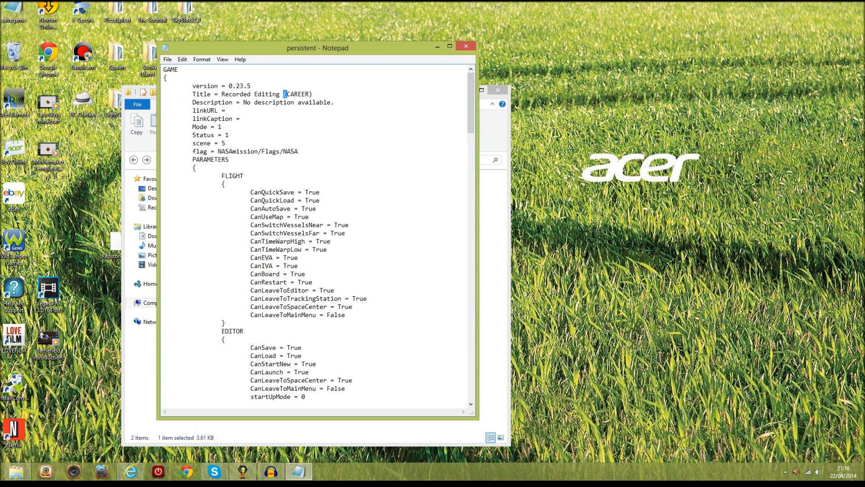
double_click(296, 94)
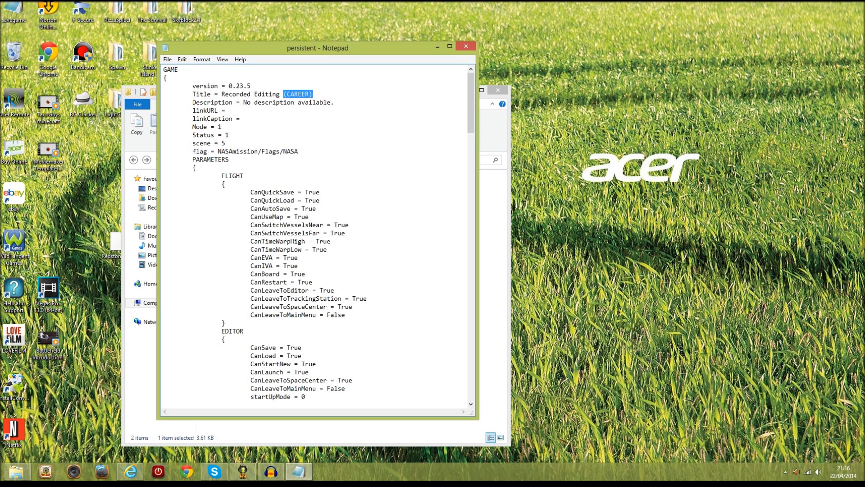
left_click(228, 110)
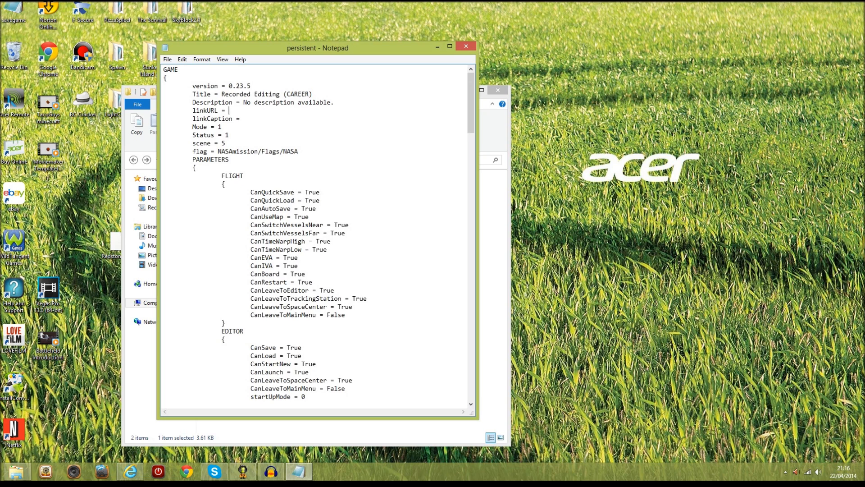
double_click(257, 150)
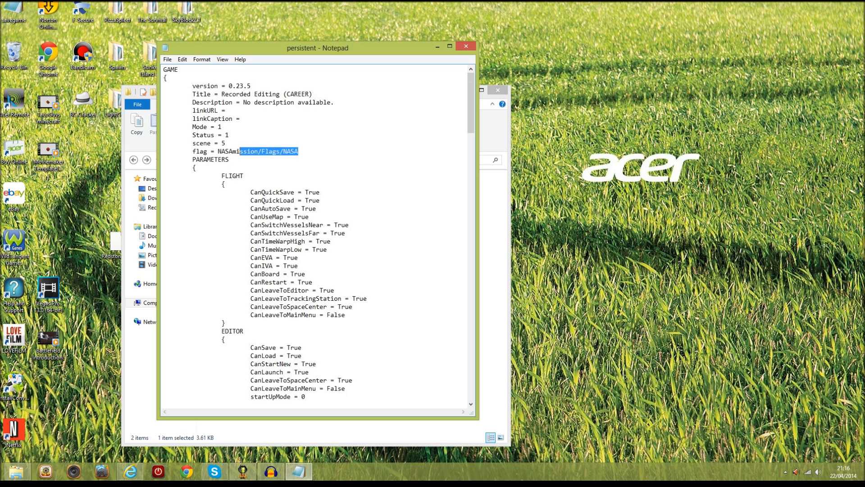
- Scroll down to the SCENARIO block named ResearchAndDevelopment and mark its heading
scroll("down", 3)
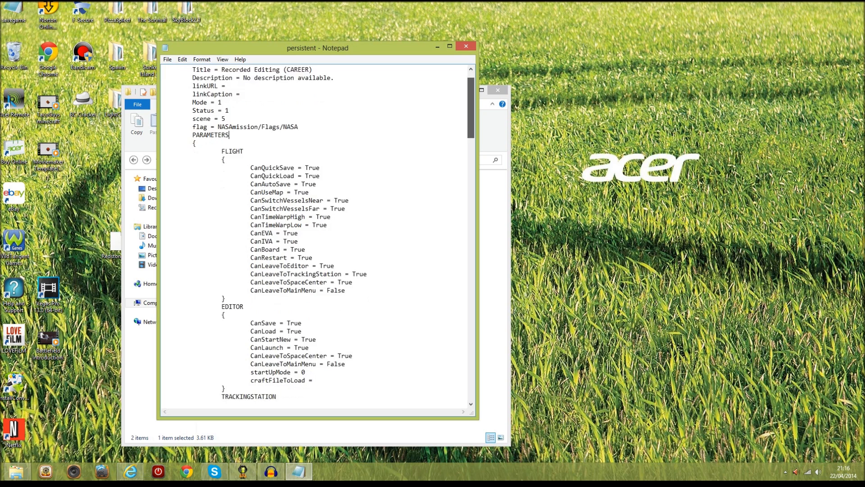
scroll("down", 3)
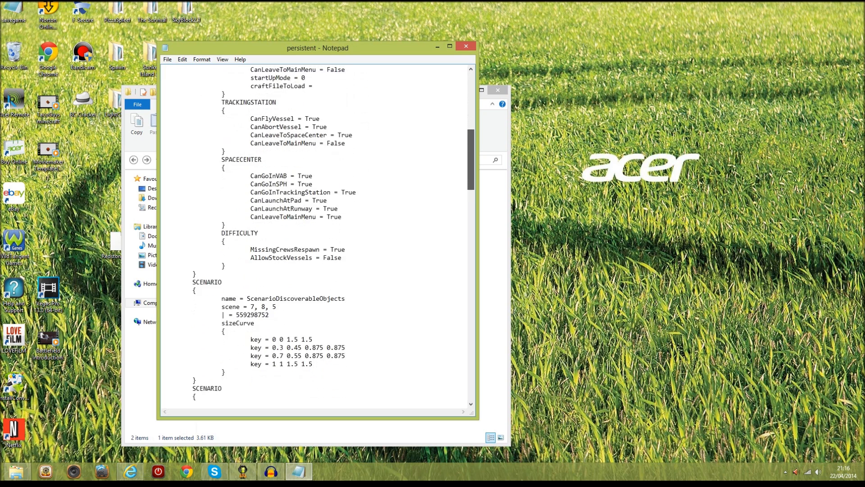
scroll("down", 3)
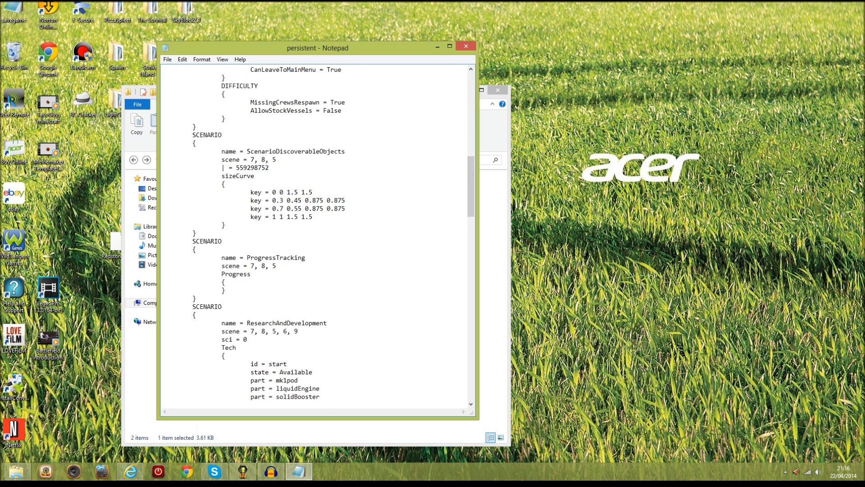
left_click(254, 176)
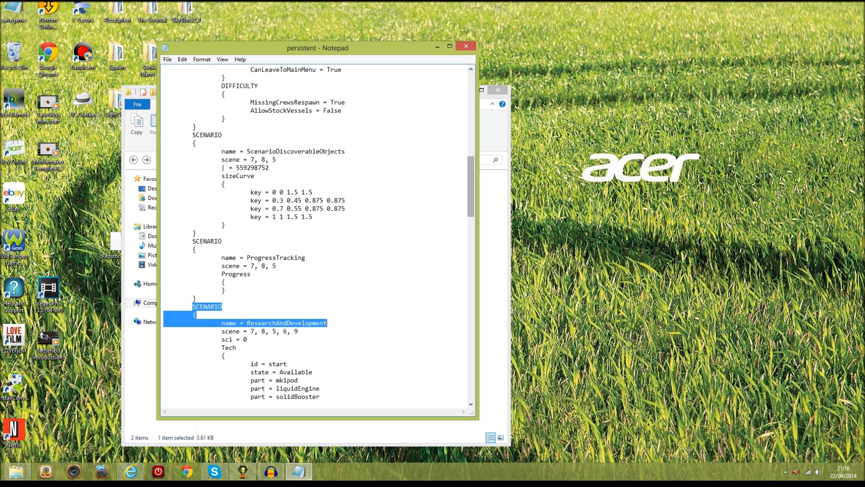
scroll("down", 3)
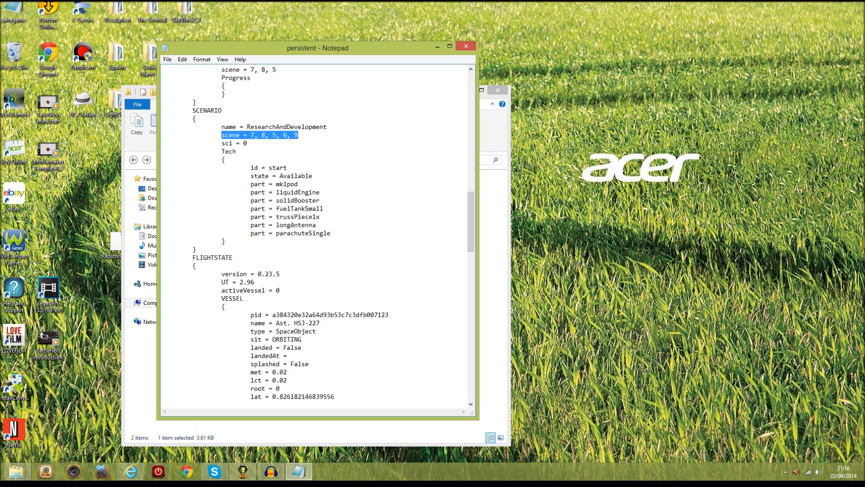
- Replace the sci = 0 value under ResearchAndDevelopment with 20000
double_click(226, 143)
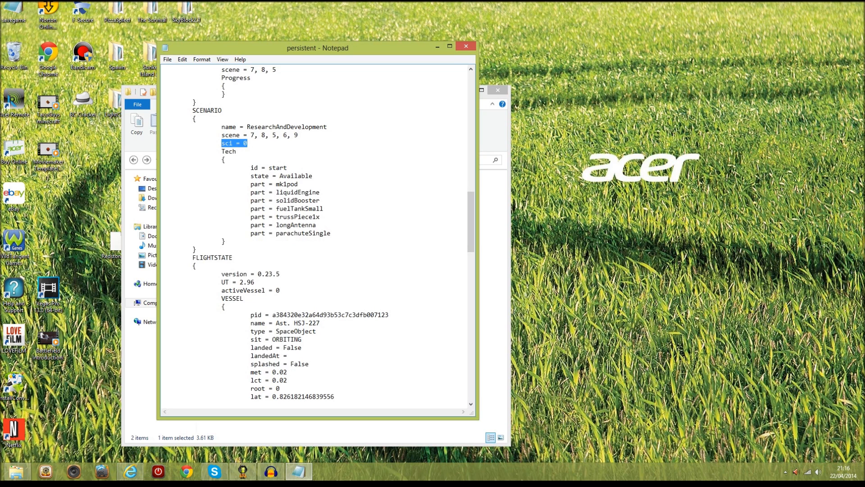
left_click(245, 143)
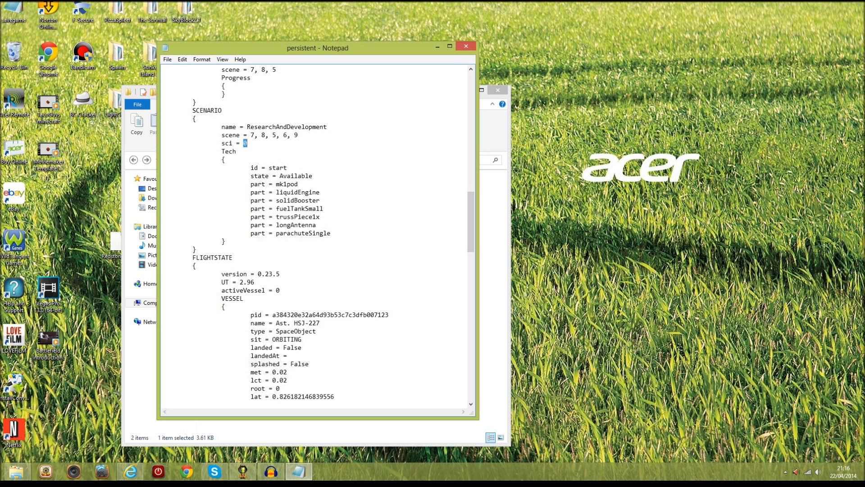
left_click(248, 144)
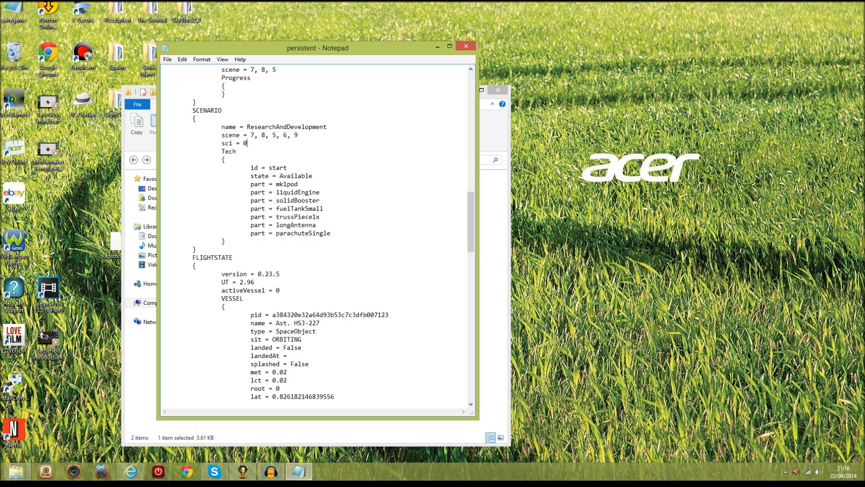
double_click(245, 143)
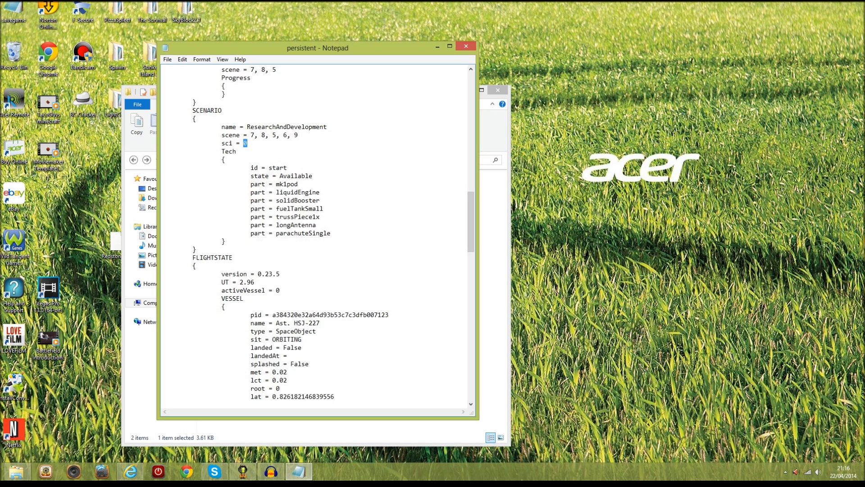
type("2000")
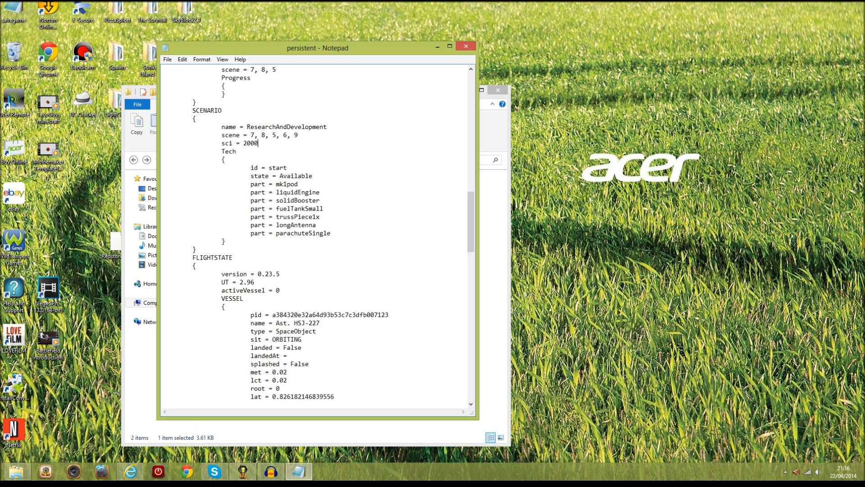
type("0")
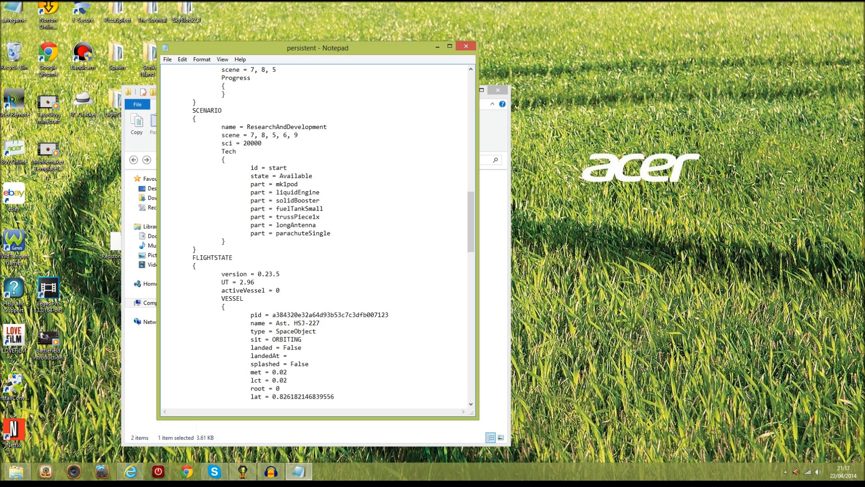
left_click(167, 60)
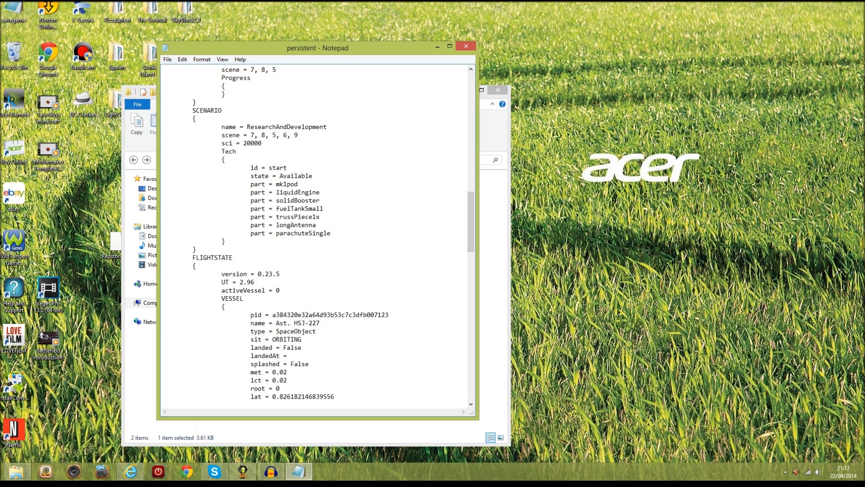
left_click(262, 144)
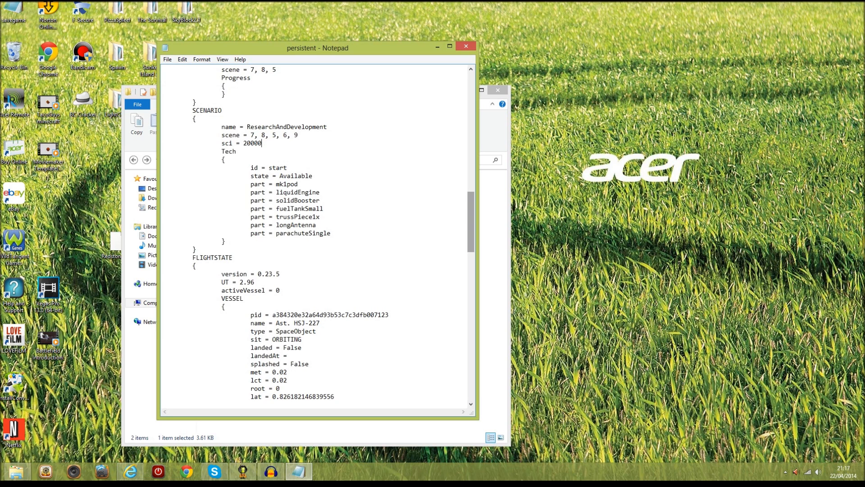
scroll("down", 3)
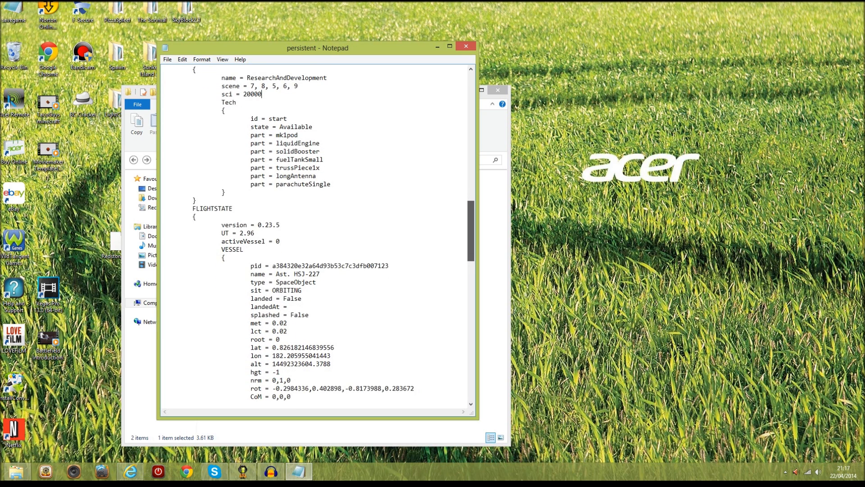
scroll("down", 3)
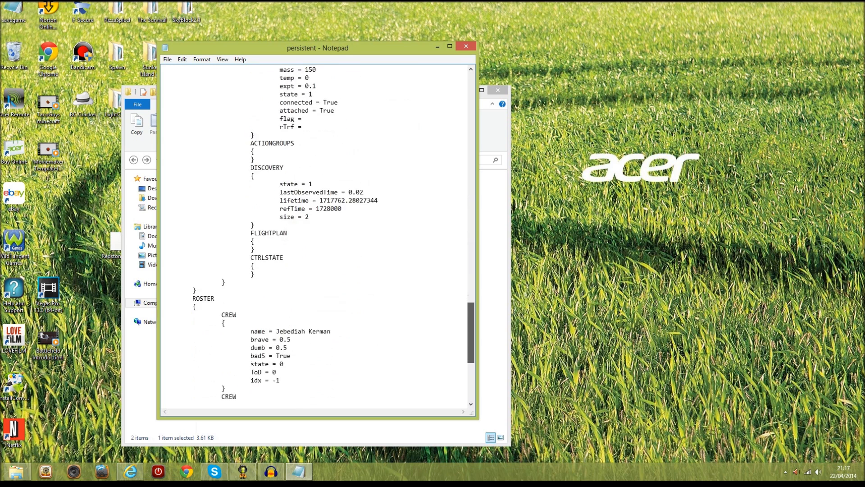
scroll("down", 3)
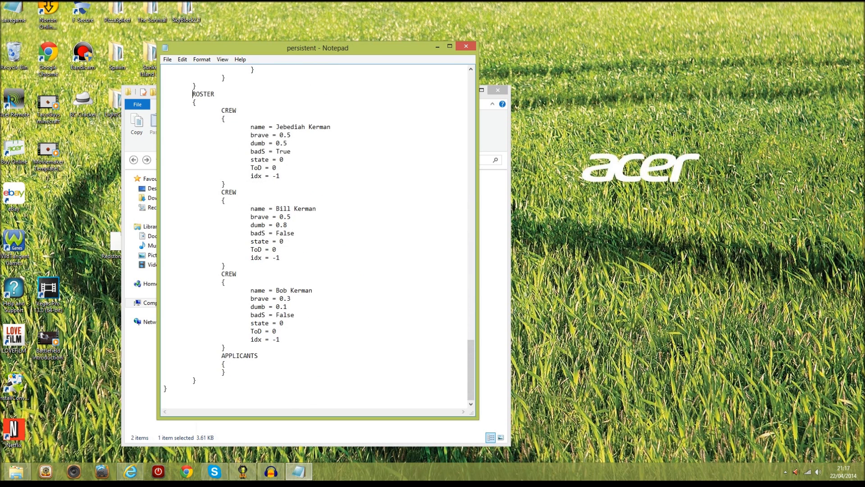
left_click_drag(192, 93, 222, 118)
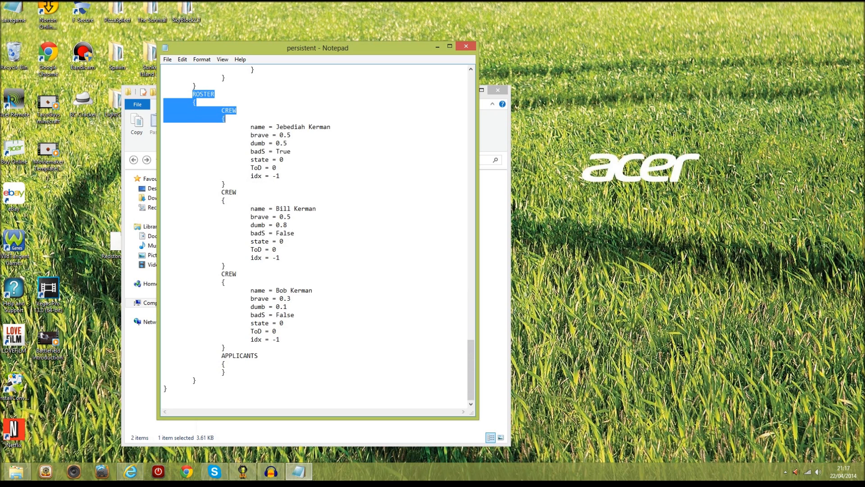
left_click_drag(194, 102, 282, 160)
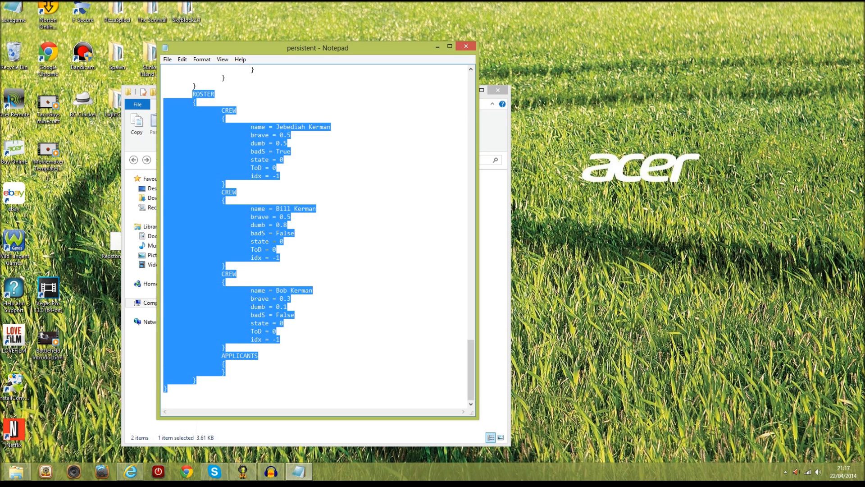
double_click(284, 315)
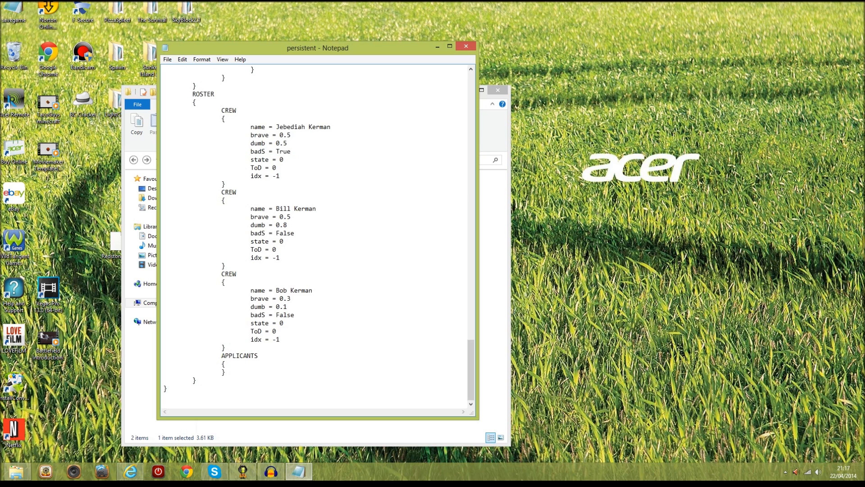
left_click(276, 143)
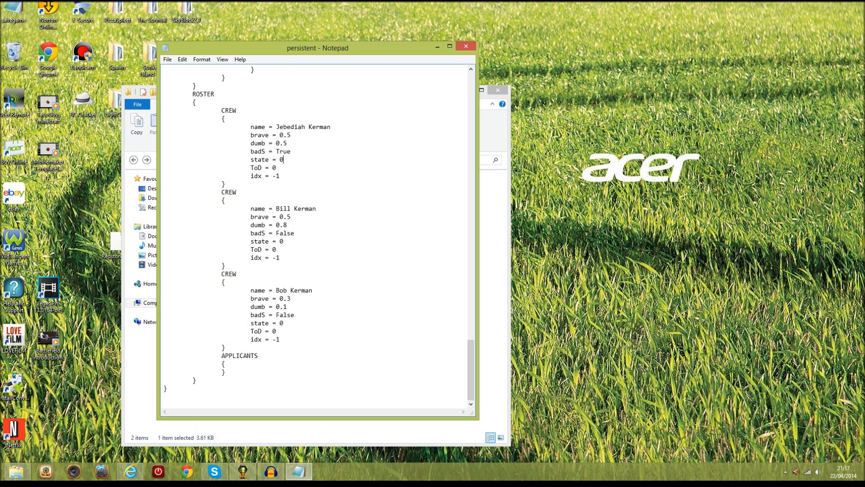
double_click(281, 159)
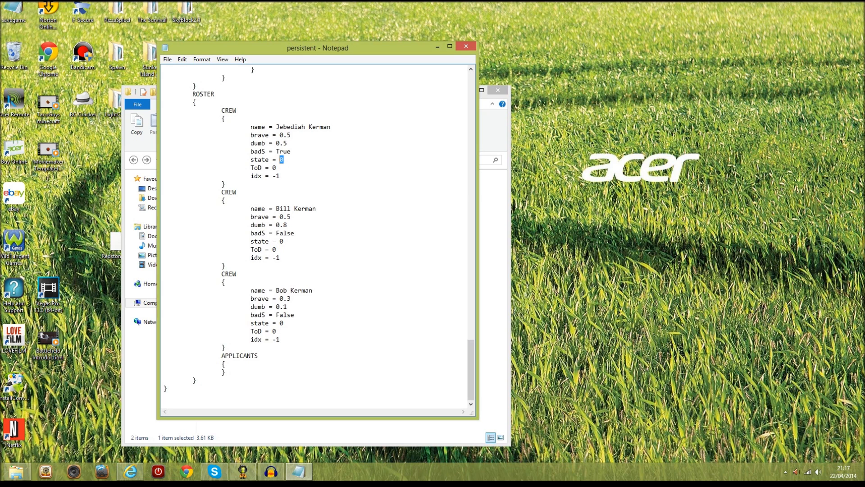
left_click(273, 167)
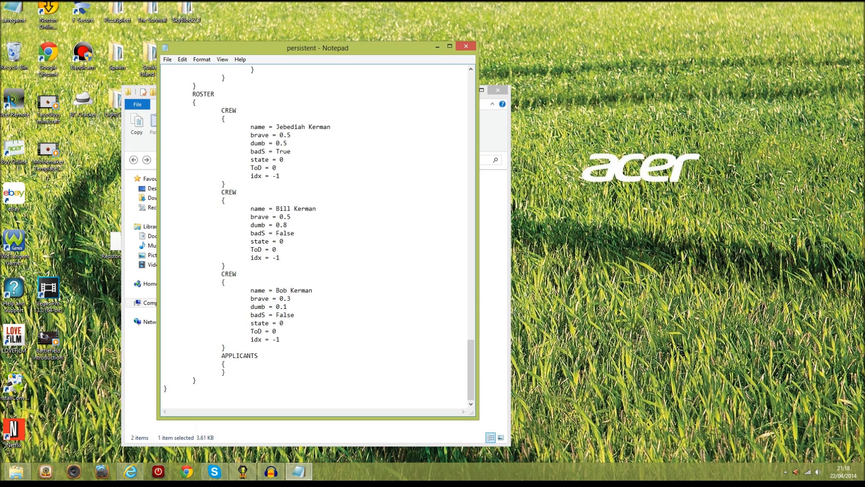
- Close Notepad saving the file and switch back to the running game
left_click(167, 60)
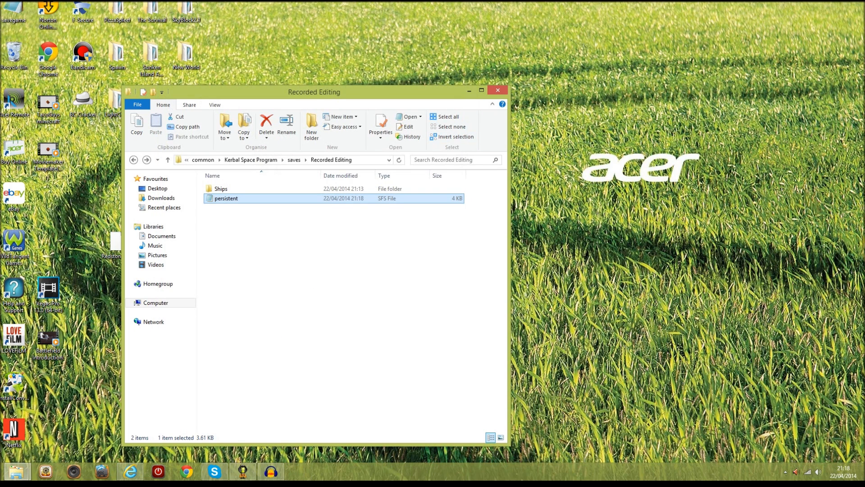
left_click(497, 90)
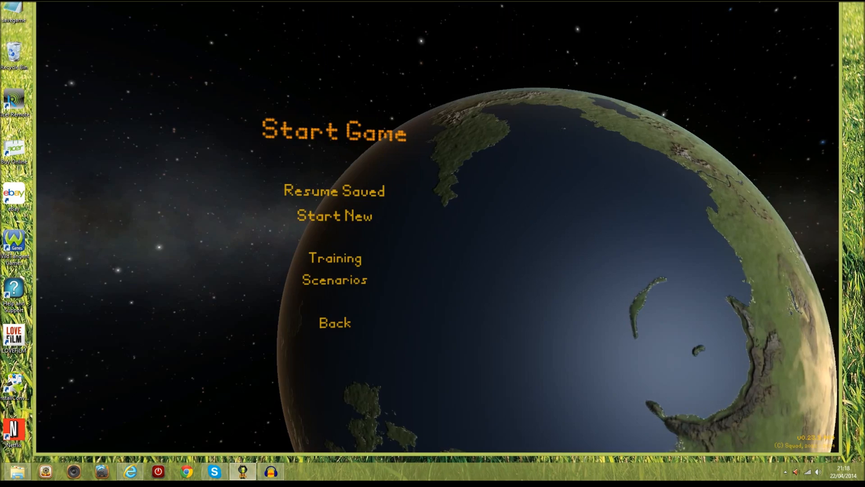
- Resume the Recorded Editing saved game and continue into it
left_click(333, 190)
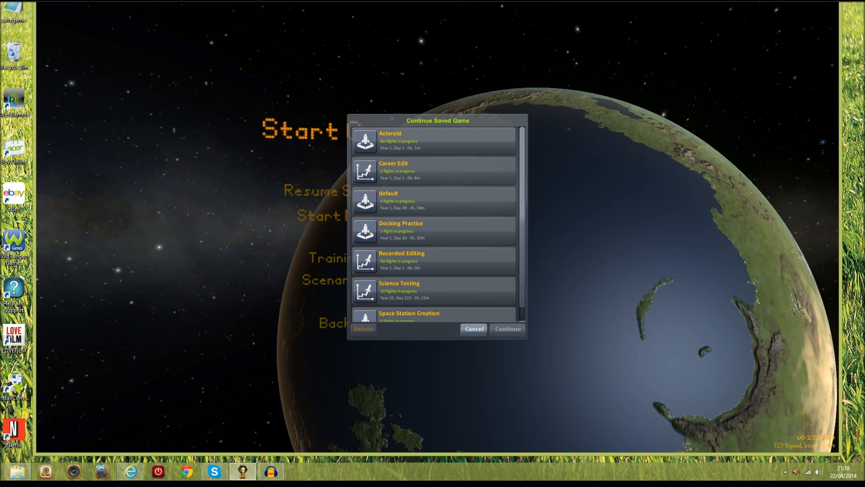
left_click(434, 260)
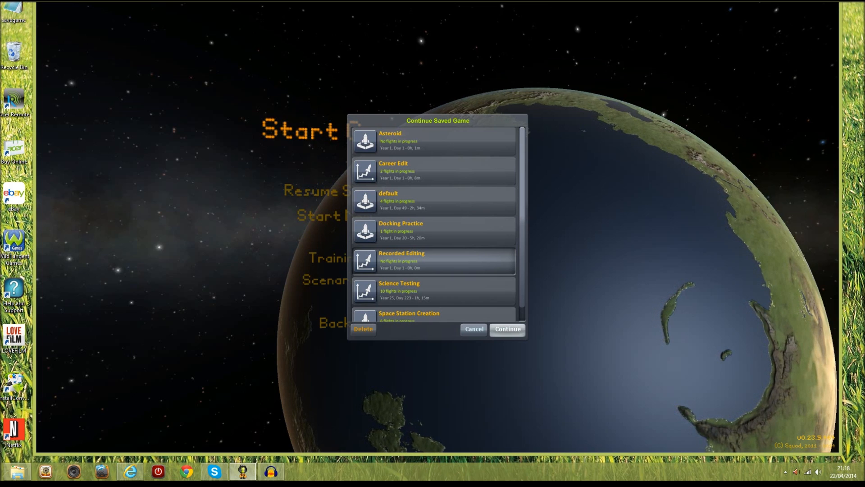
left_click(506, 329)
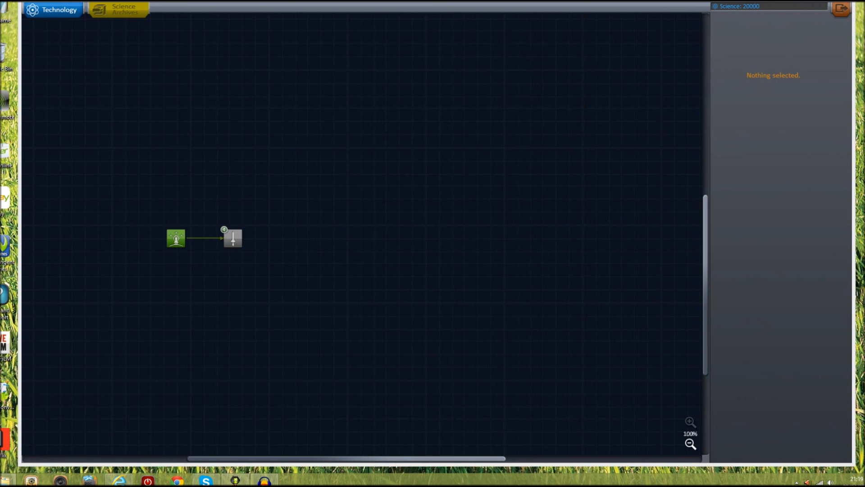
- Research Basic Rocketry, General Rocketry and Advanced Rocketry in the tech tree
left_click(233, 237)
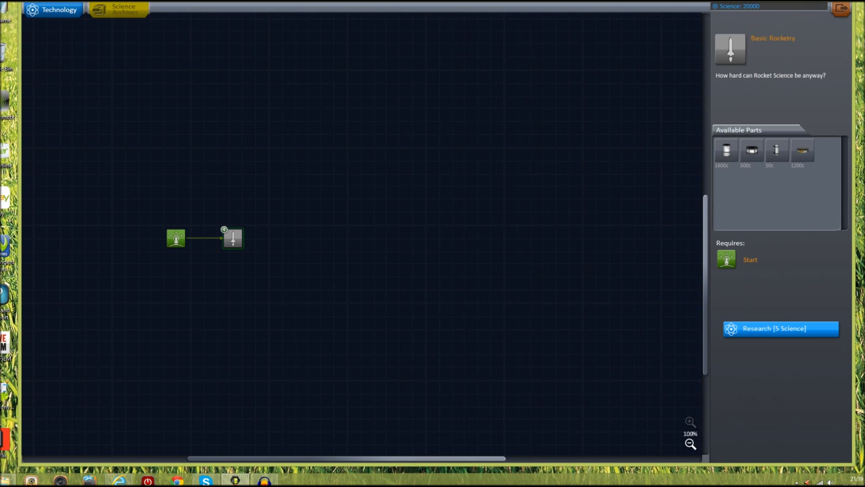
left_click(780, 328)
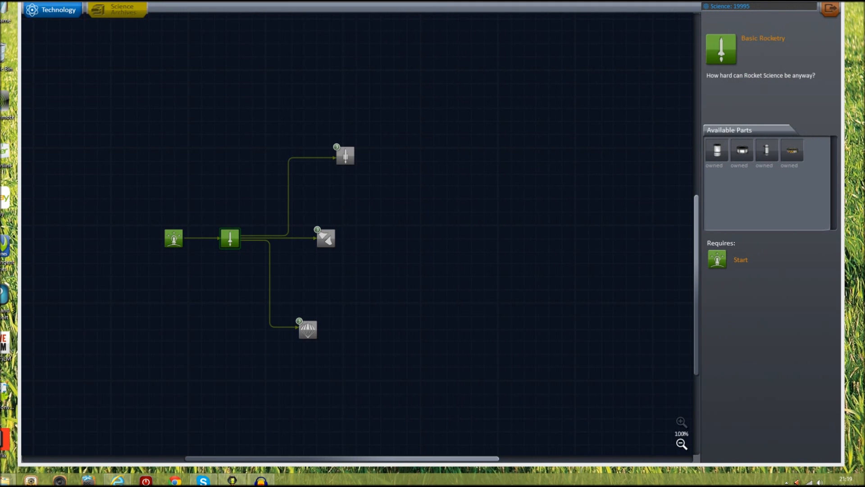
left_click(345, 156)
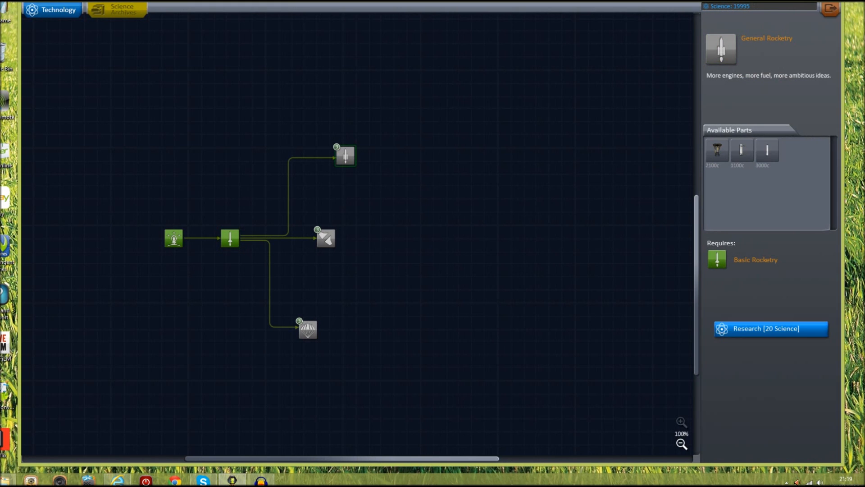
left_click(771, 328)
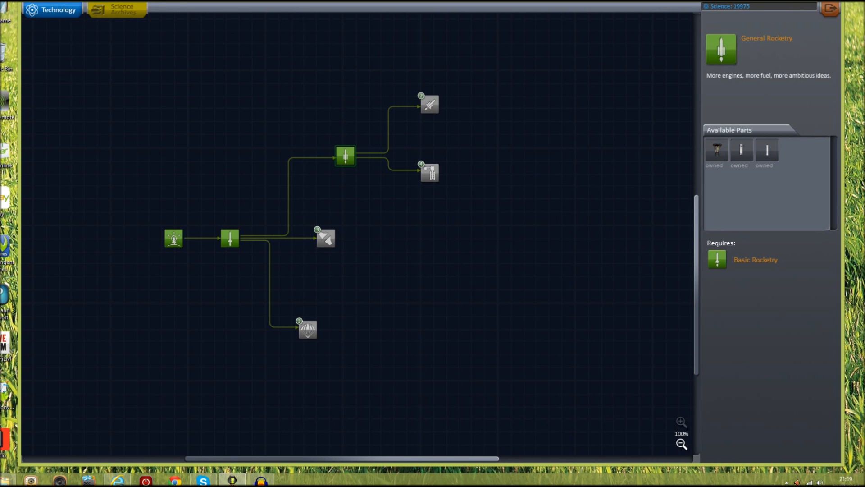
left_click(430, 104)
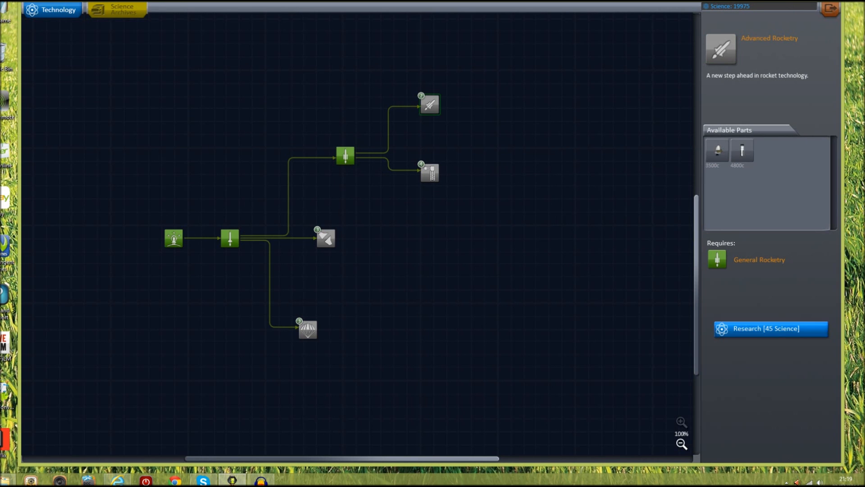
left_click(771, 328)
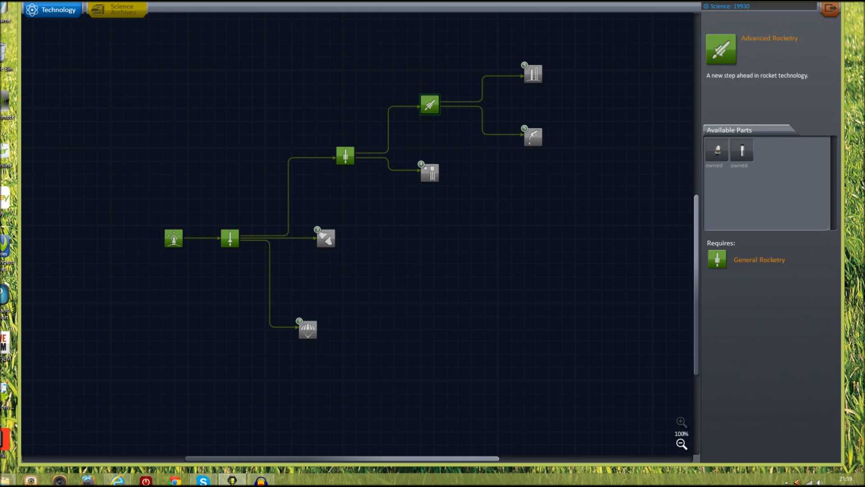
- Research Heavy, Heavier and Very Heavy Rocketry, leaving 19130 science
left_click(532, 73)
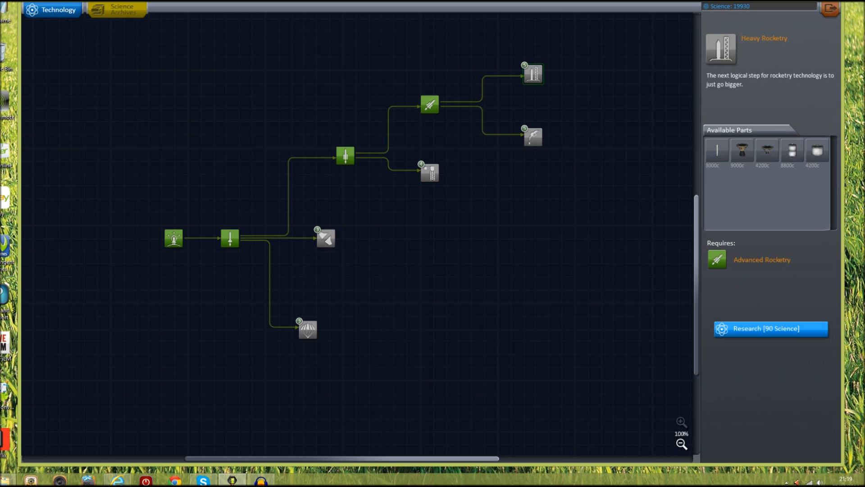
left_click(770, 328)
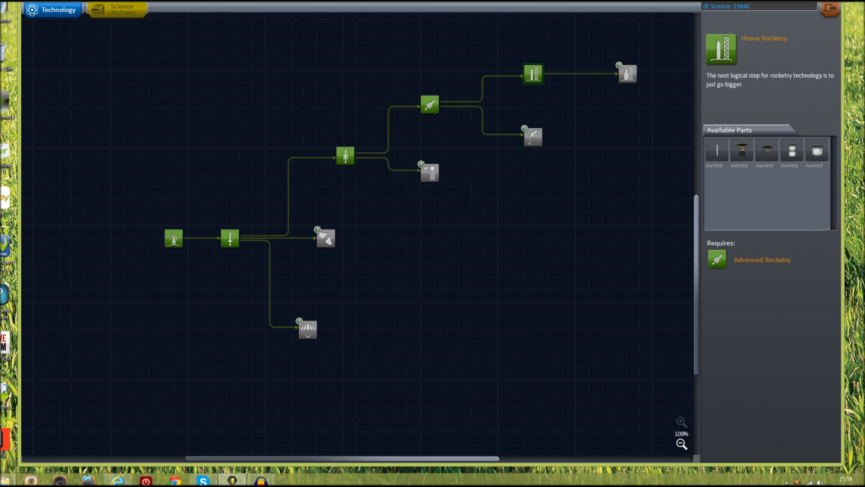
left_click(627, 73)
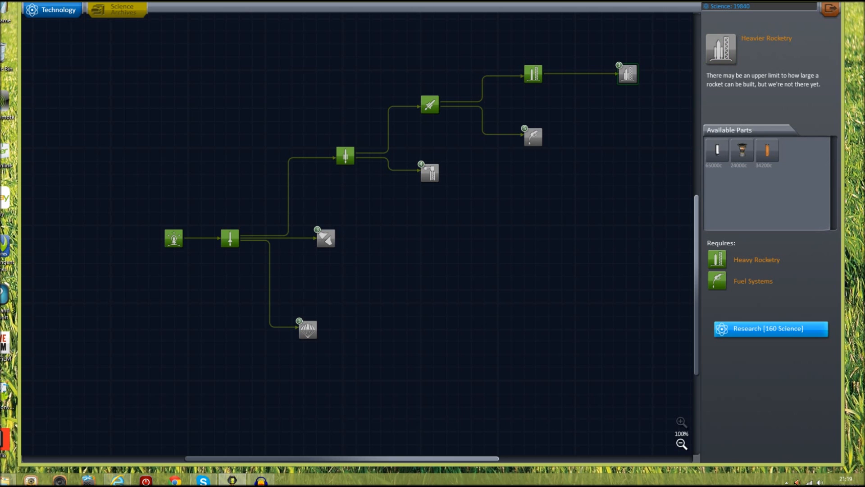
left_click(768, 328)
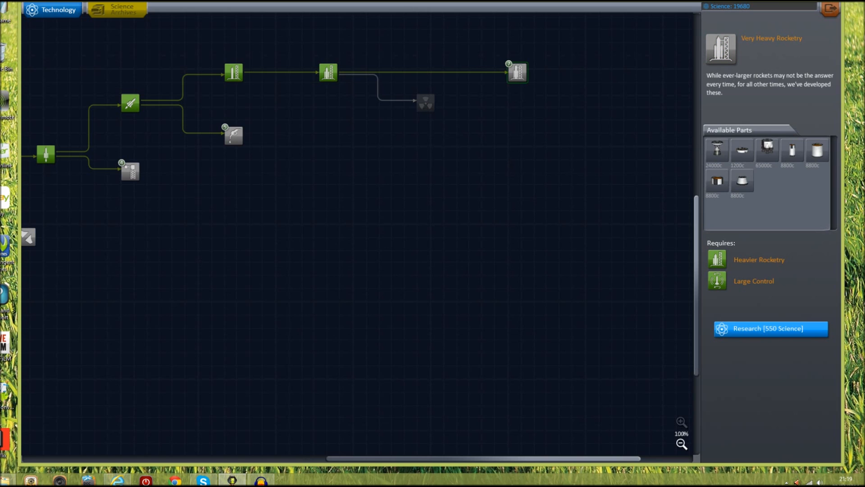
left_click(770, 328)
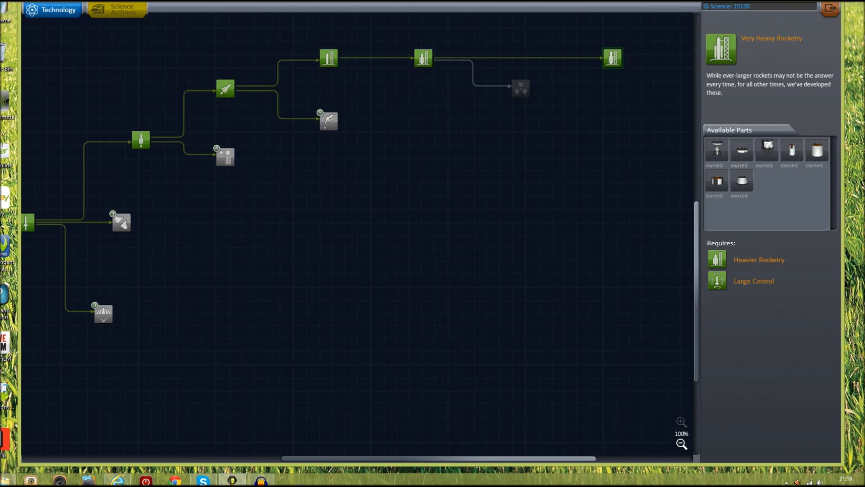